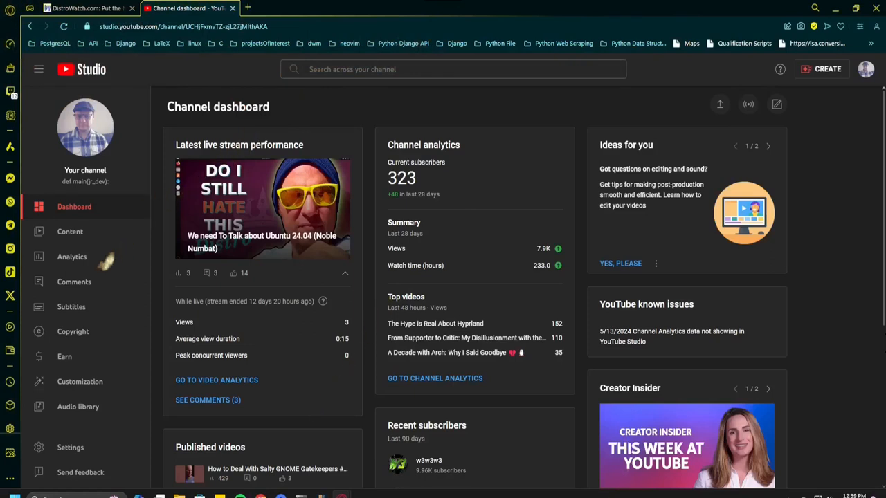
mouse_move(107, 261)
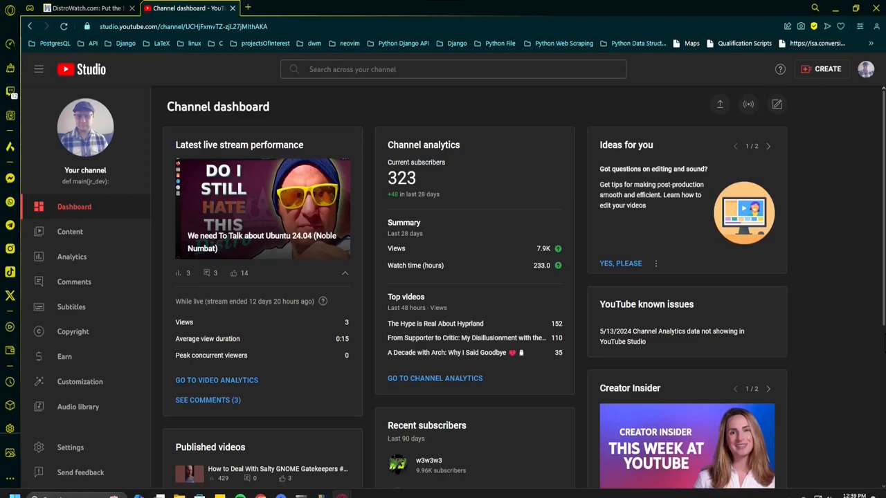
mouse_move(86, 127)
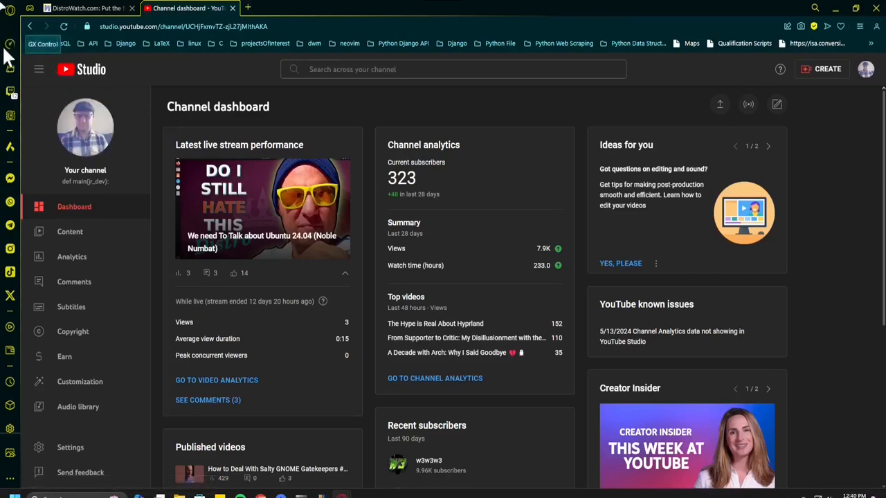
Step: Open Opera GX's main menu to browse its options, including Bookmarks
click(10, 10)
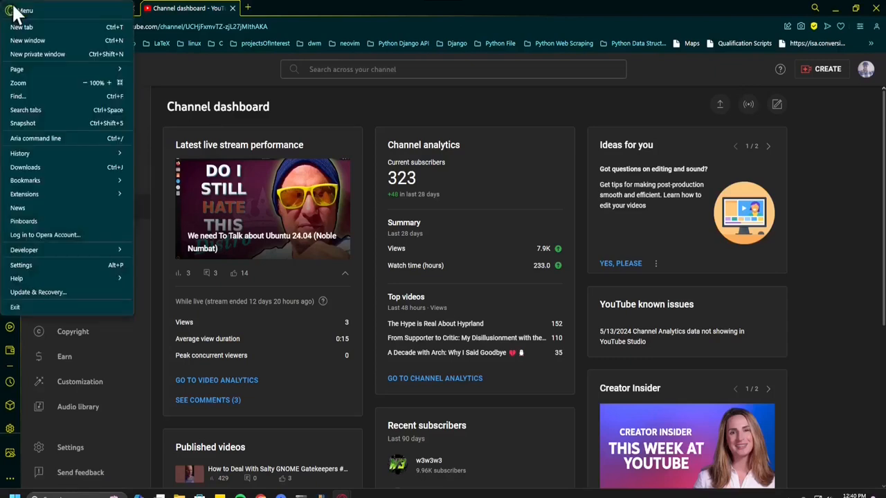
mouse_move(103, 95)
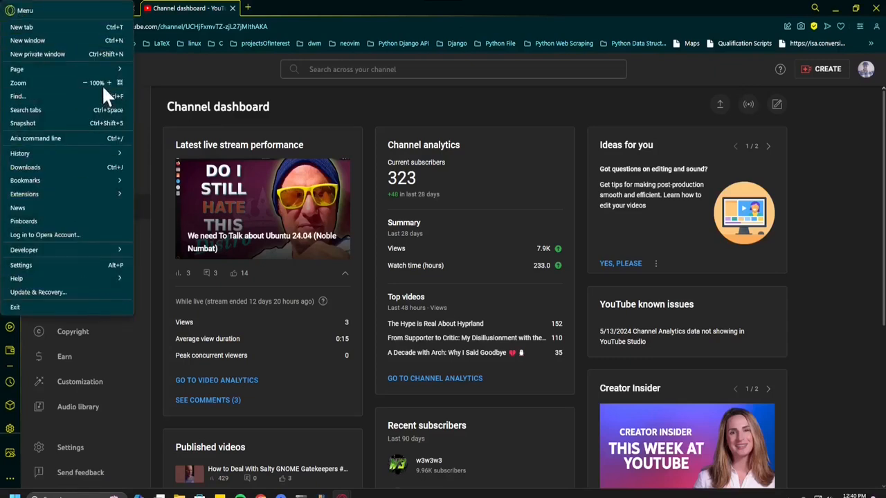
mouse_move(350, 171)
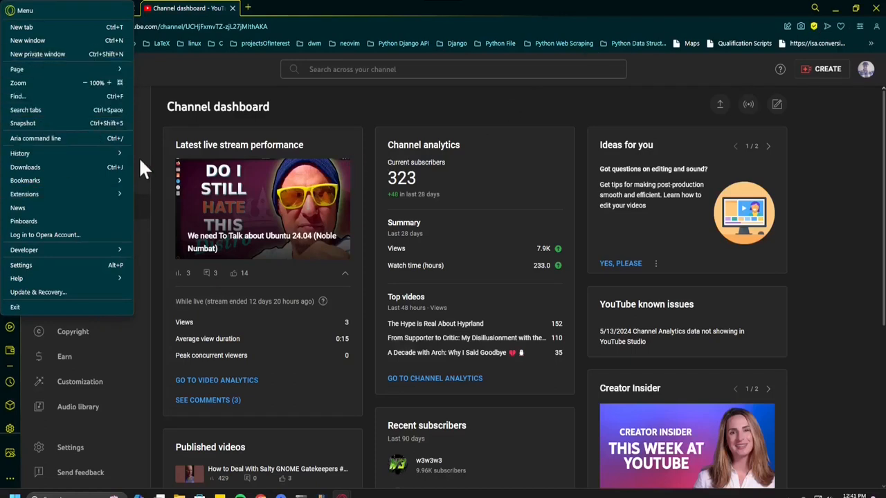
mouse_move(66, 235)
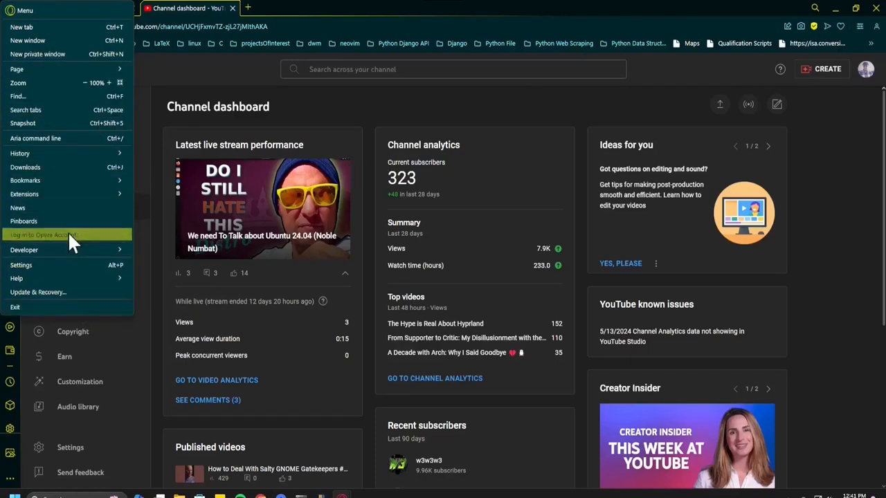
mouse_move(66, 167)
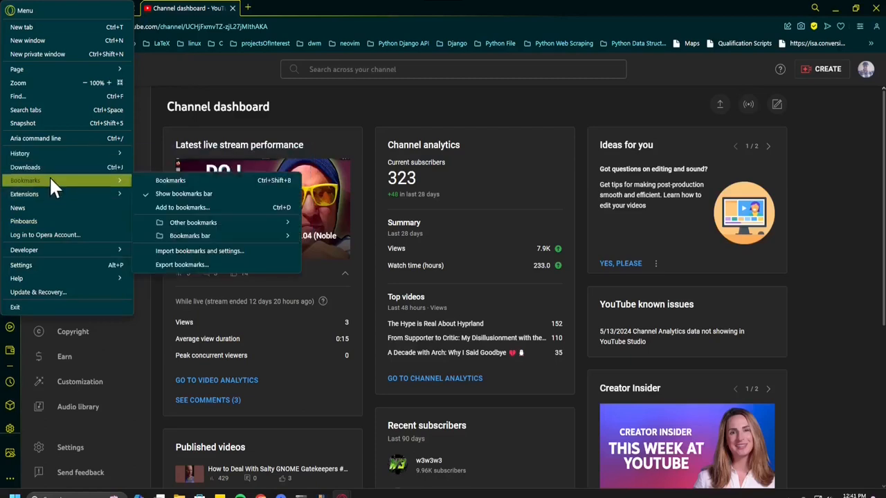
mouse_move(61, 377)
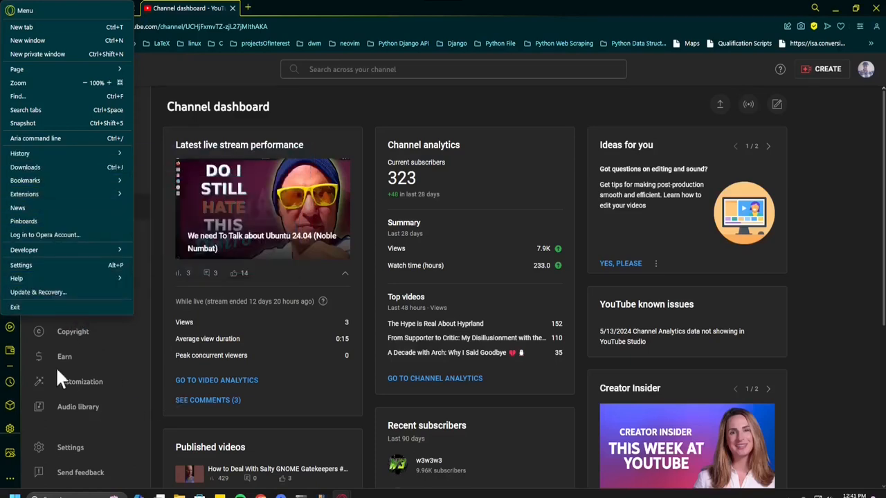
mouse_move(221, 294)
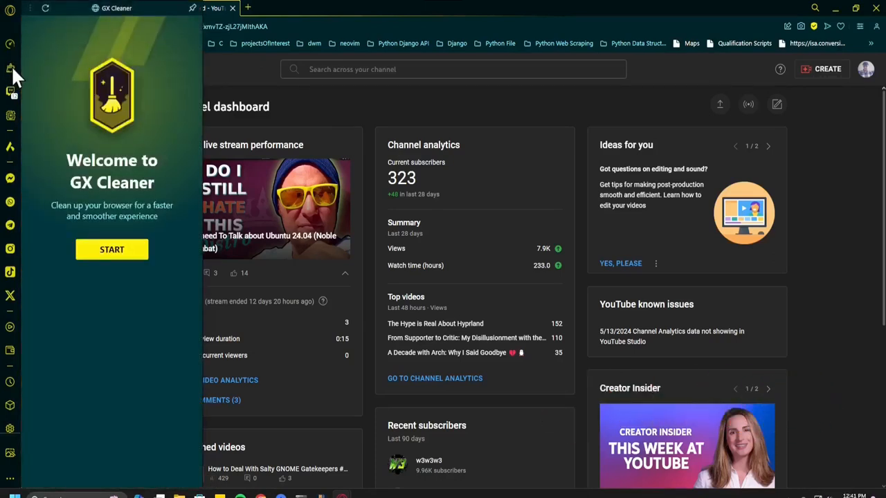
mouse_move(138, 166)
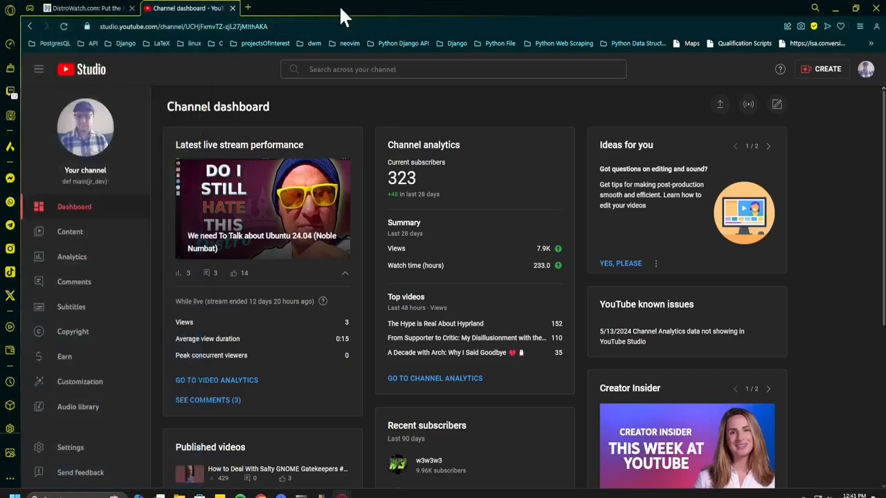
mouse_move(10, 100)
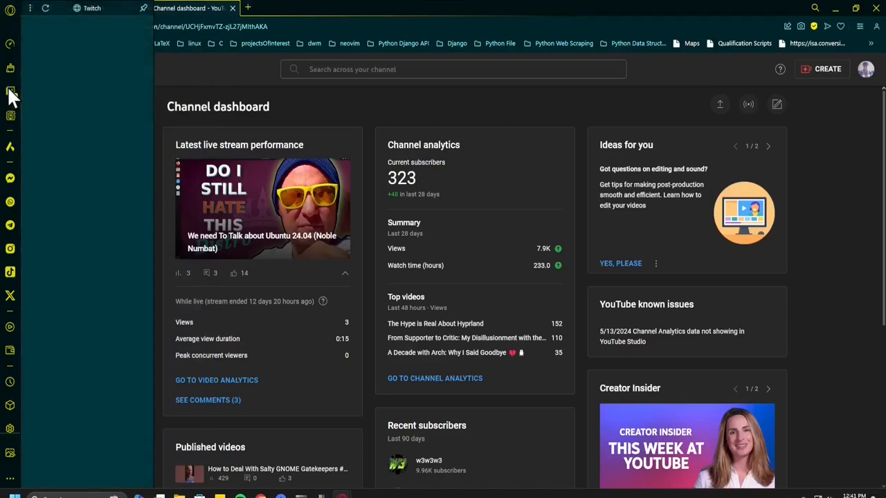
click(11, 92)
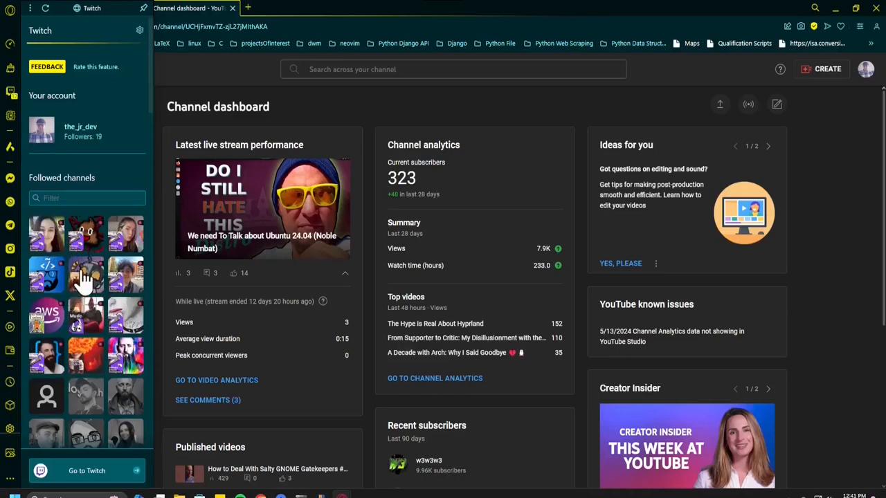
mouse_move(41, 135)
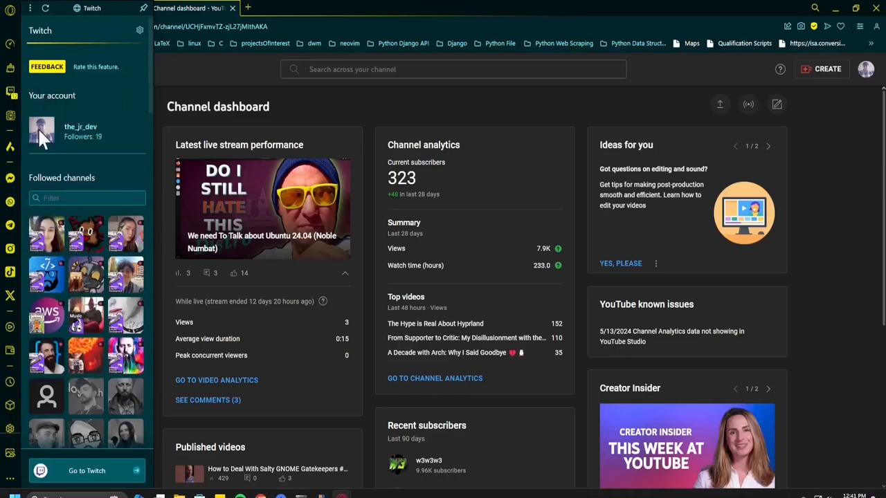
mouse_move(52, 290)
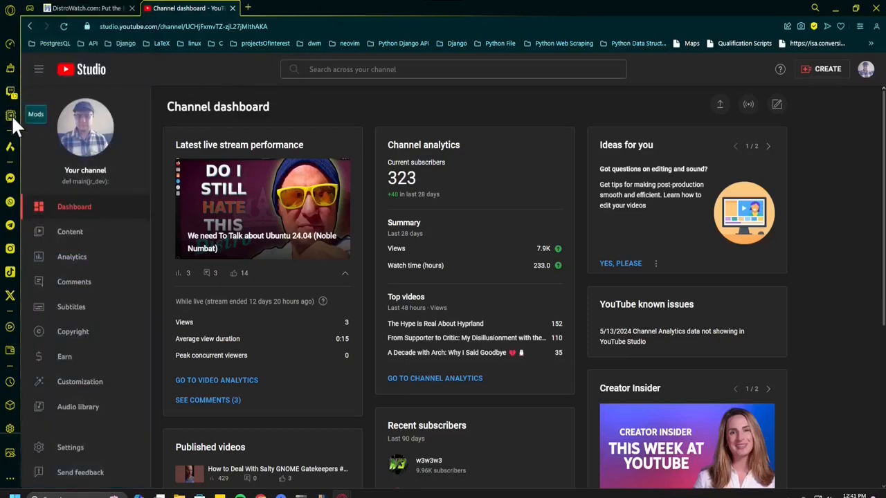
Step: Look over the Mods page, scrolling through it, then close the Mods tab
click(36, 114)
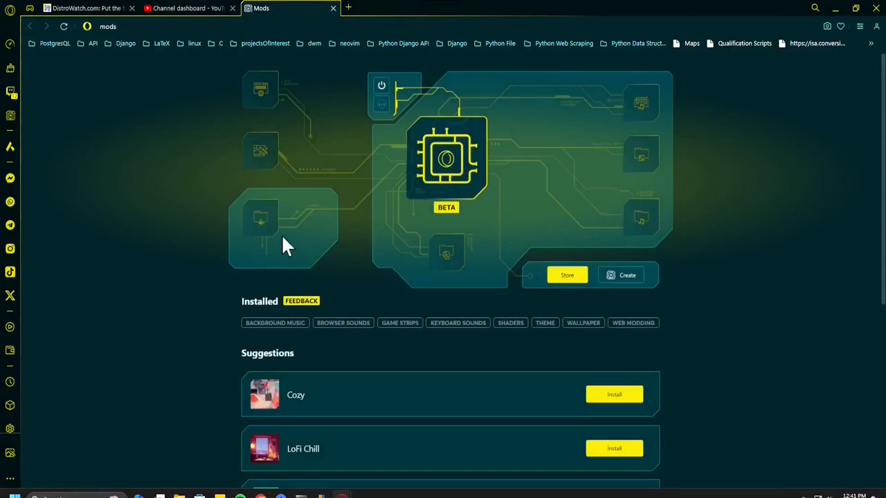
scroll(down, 3)
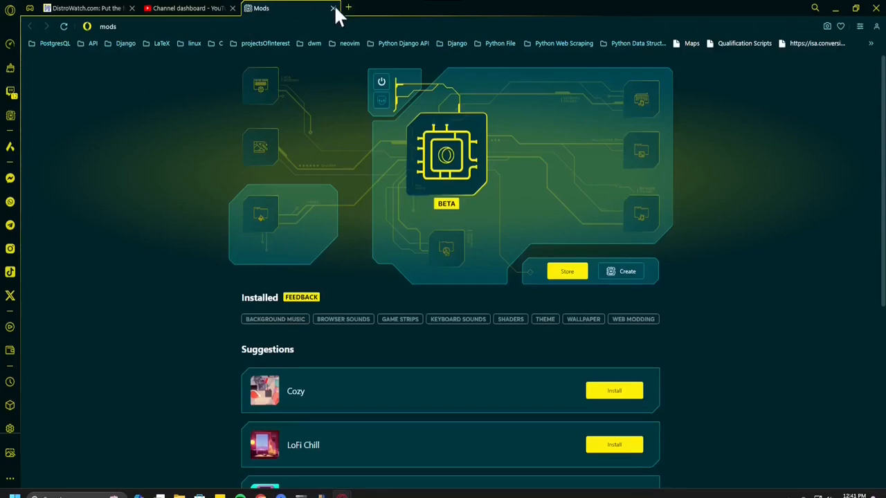
click(333, 8)
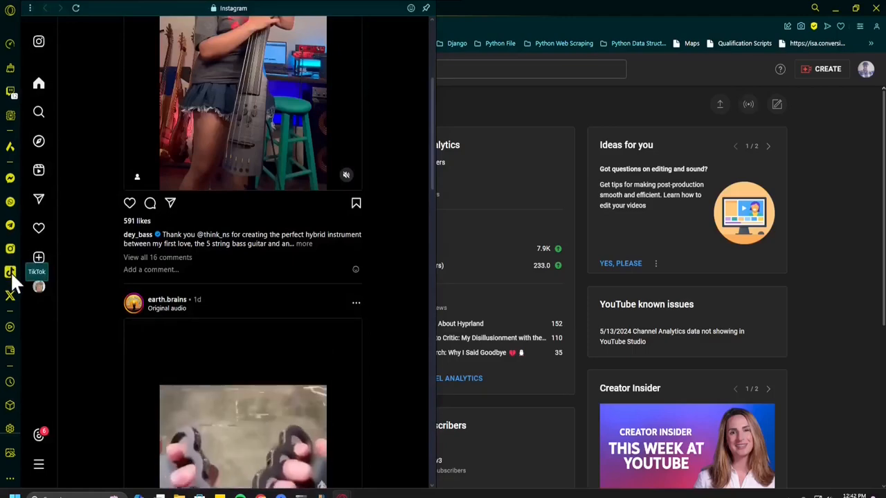
Step: Show the TikTok side panel, then the History panel of yesterday's pages
click(10, 272)
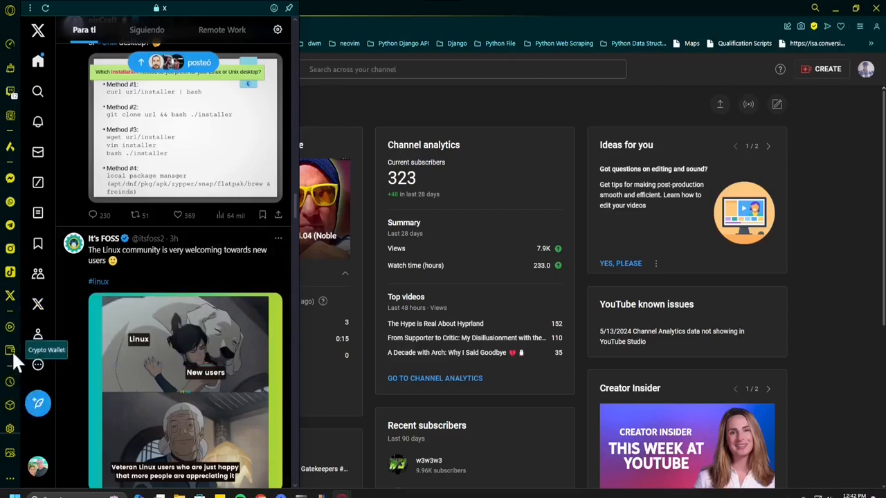
mouse_move(14, 384)
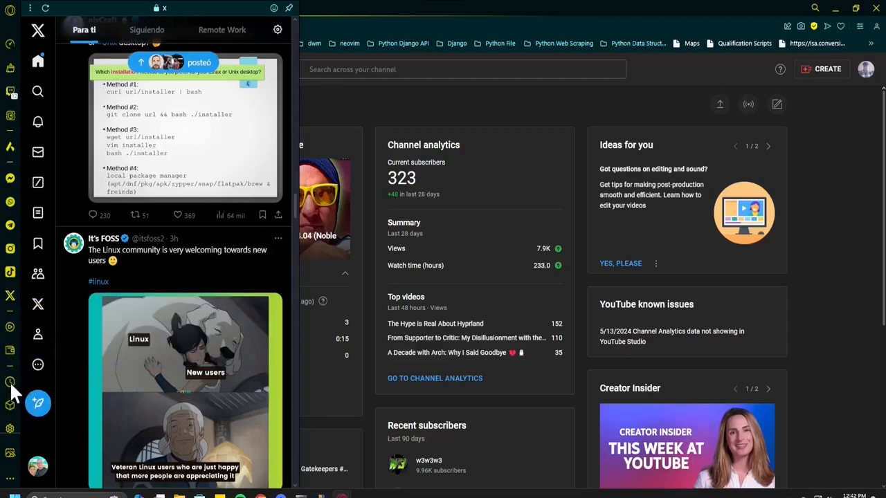
mouse_move(10, 382)
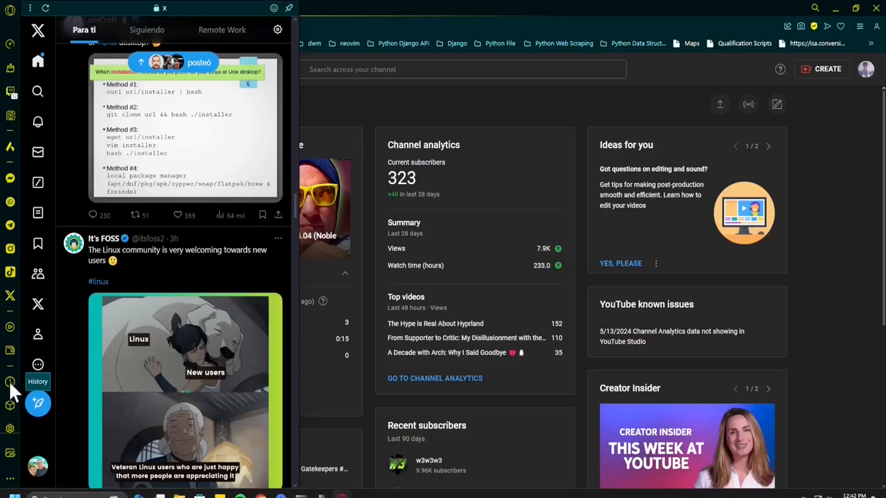
click(9, 382)
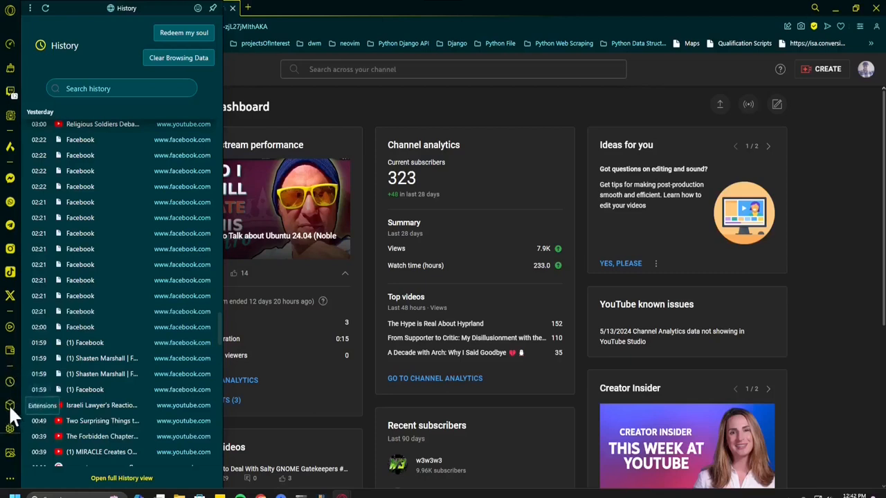
mouse_move(11, 429)
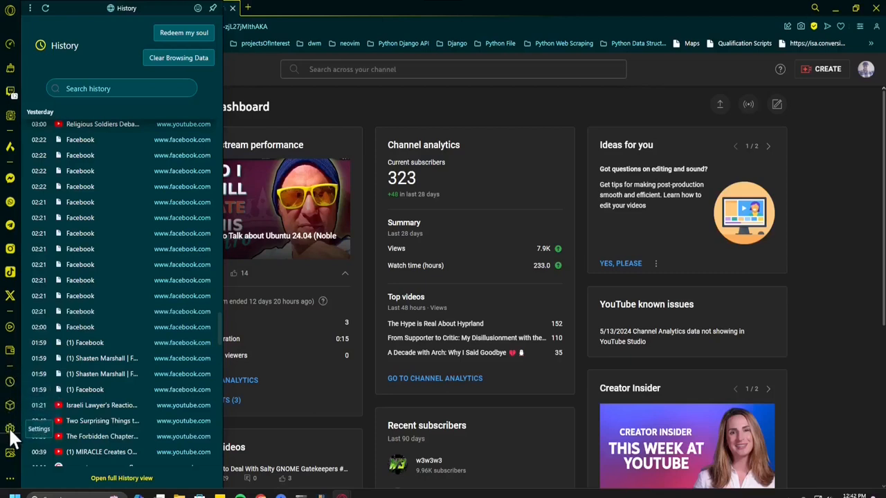
mouse_move(11, 453)
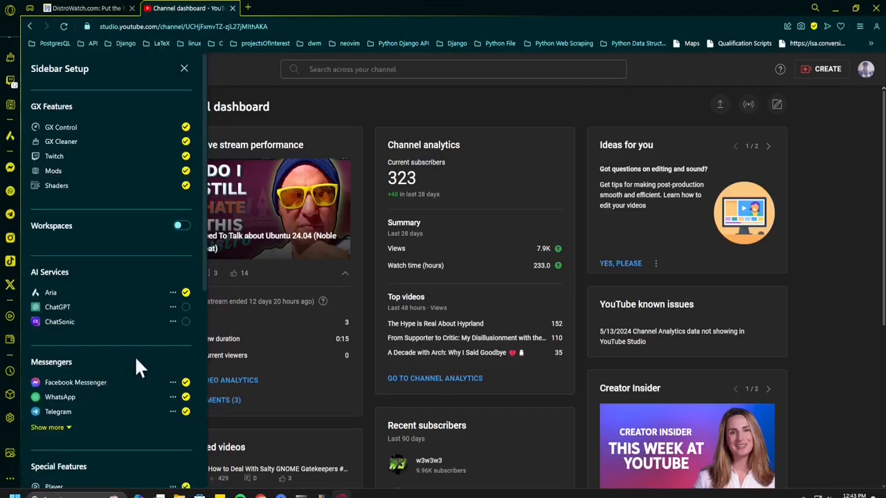
mouse_move(212, 254)
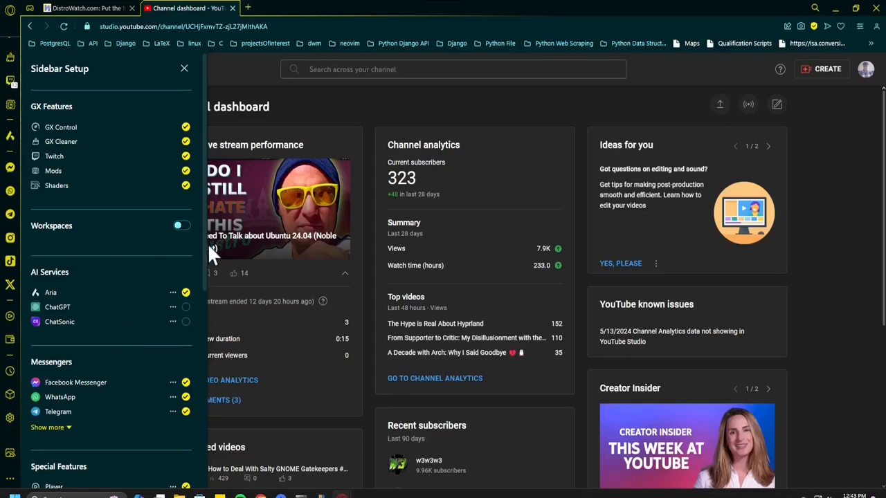
click(181, 225)
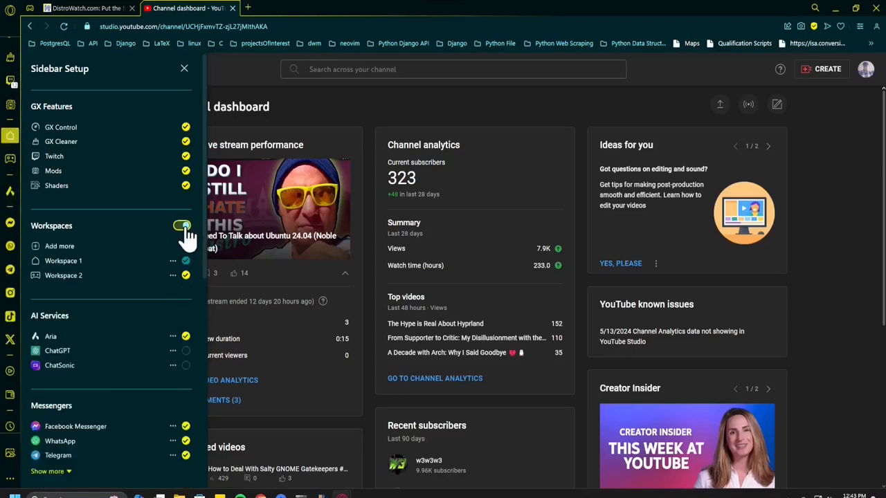
click(181, 226)
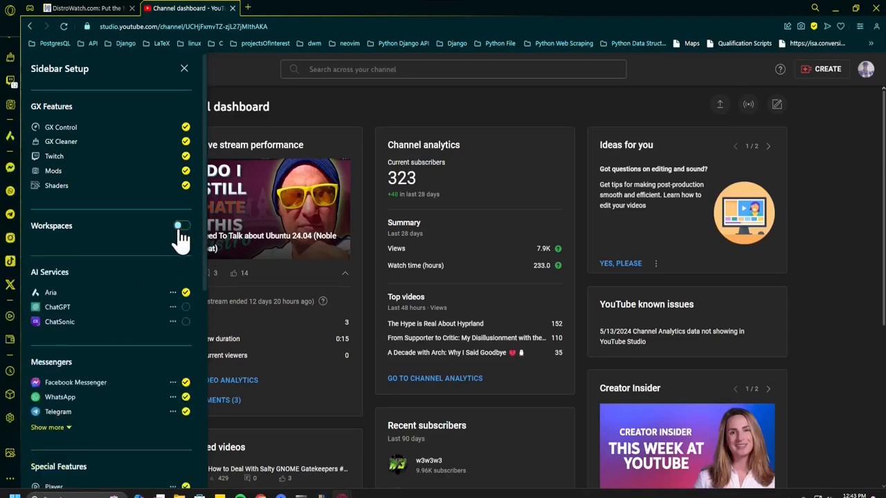
click(181, 225)
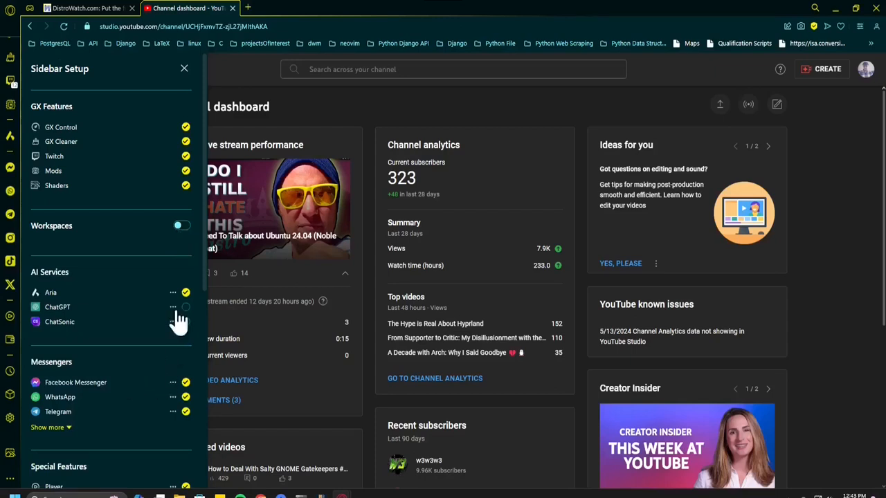
click(185, 321)
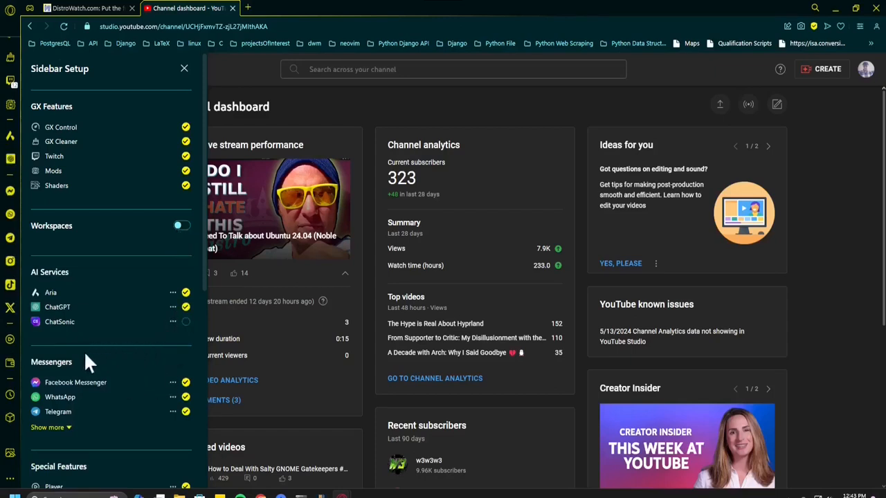
mouse_move(102, 315)
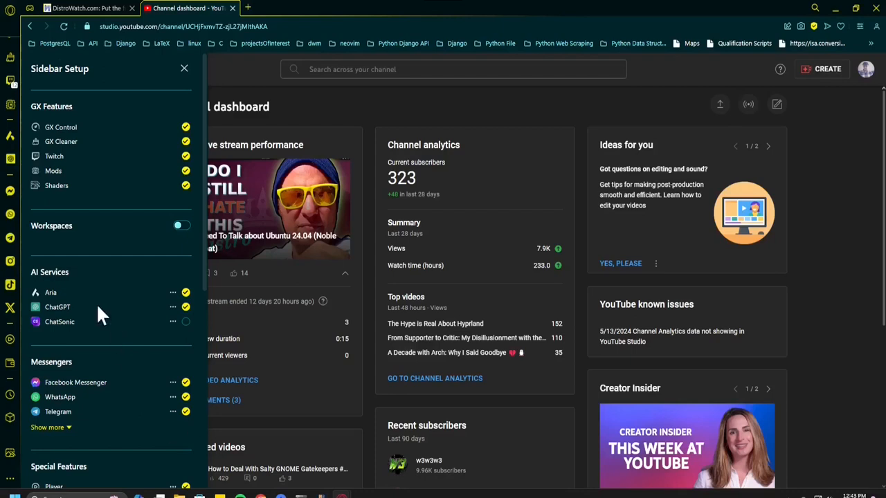
Step: Scroll Sidebar Setup to Opera Tools, enable Bookmarks, and close the panel
scroll(down, 3)
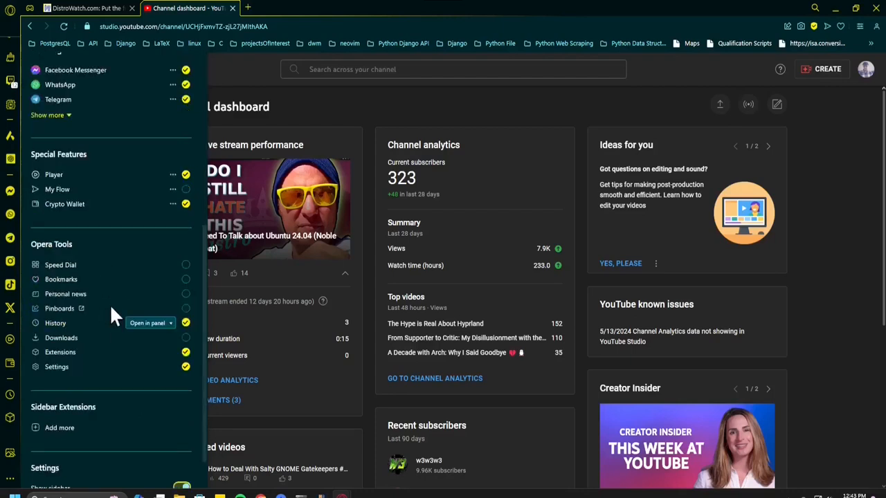
mouse_move(190, 270)
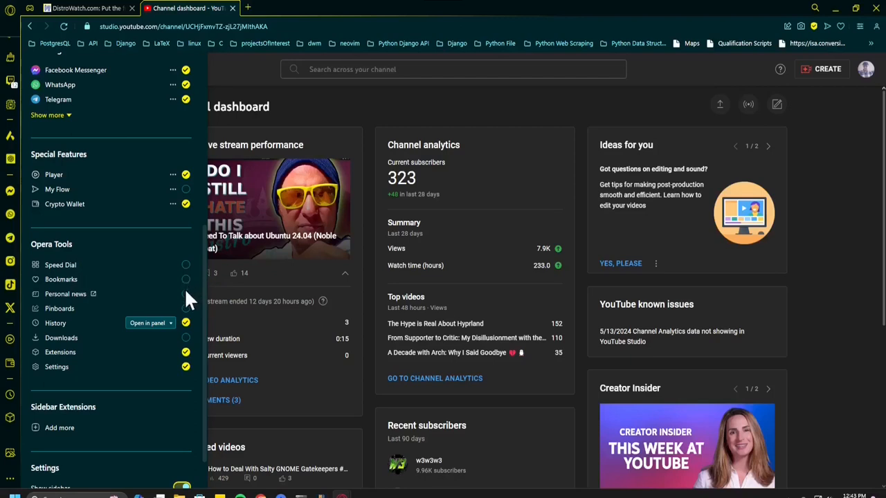
mouse_move(170, 418)
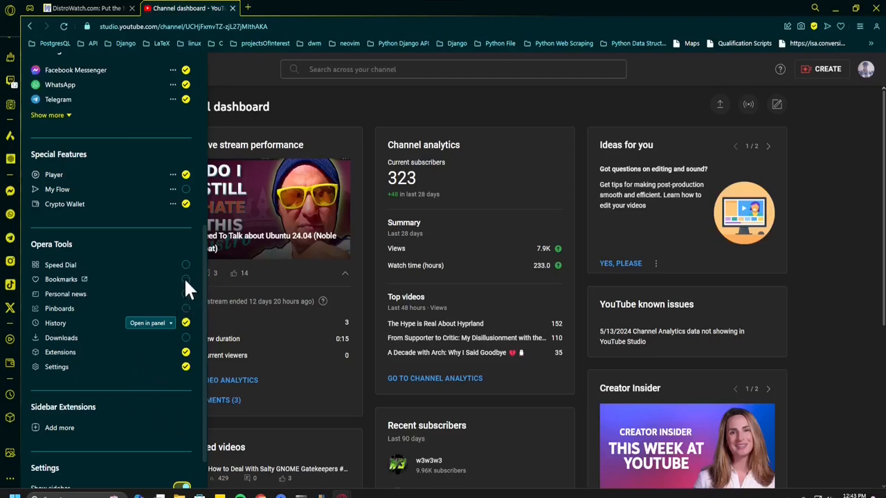
mouse_move(187, 279)
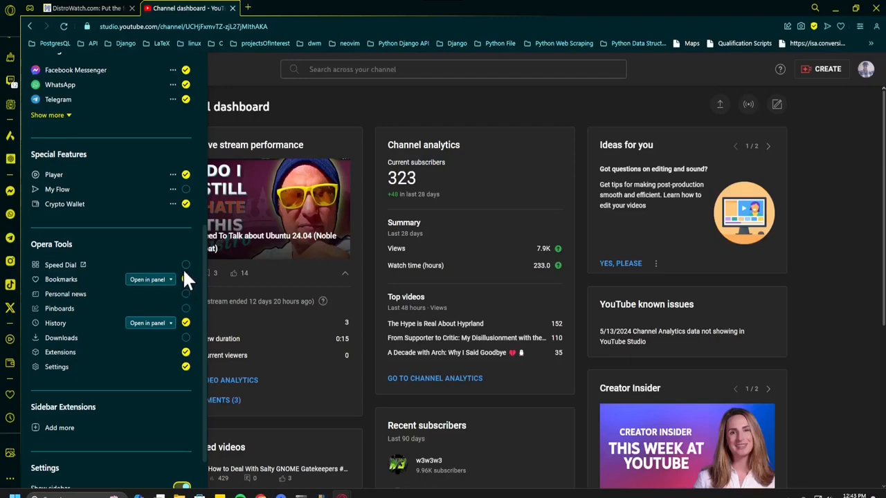
mouse_move(190, 310)
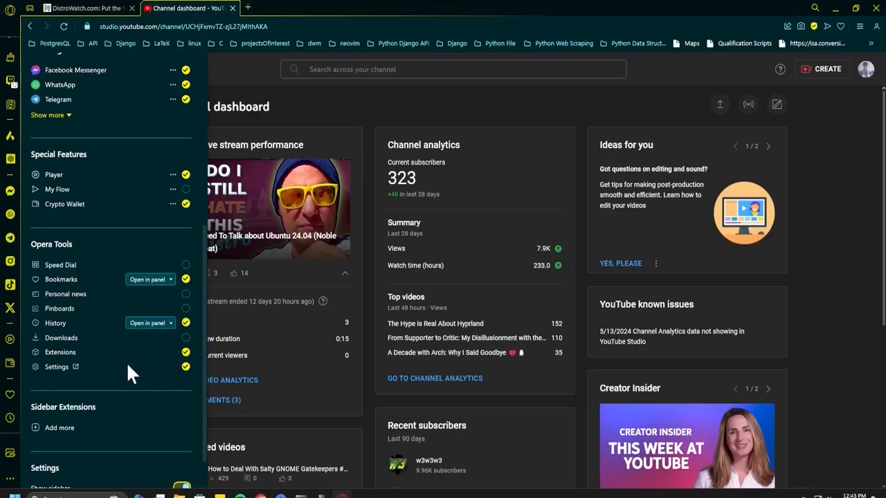
mouse_move(102, 350)
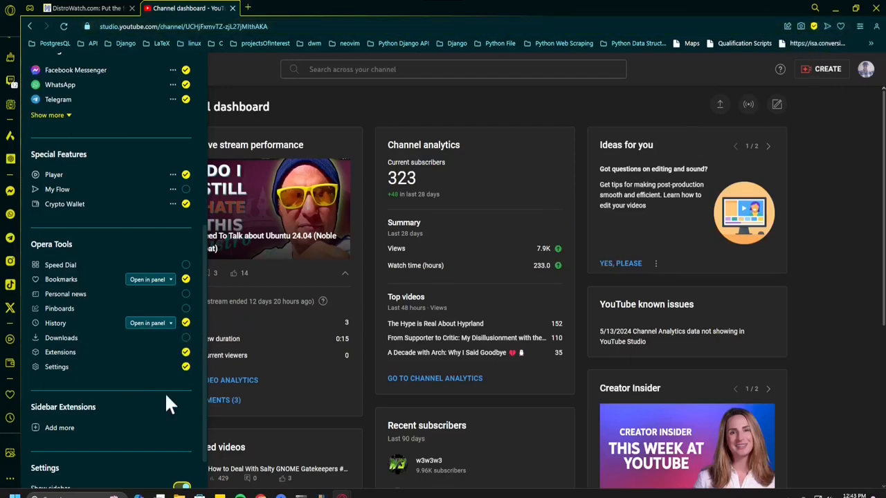
mouse_move(190, 346)
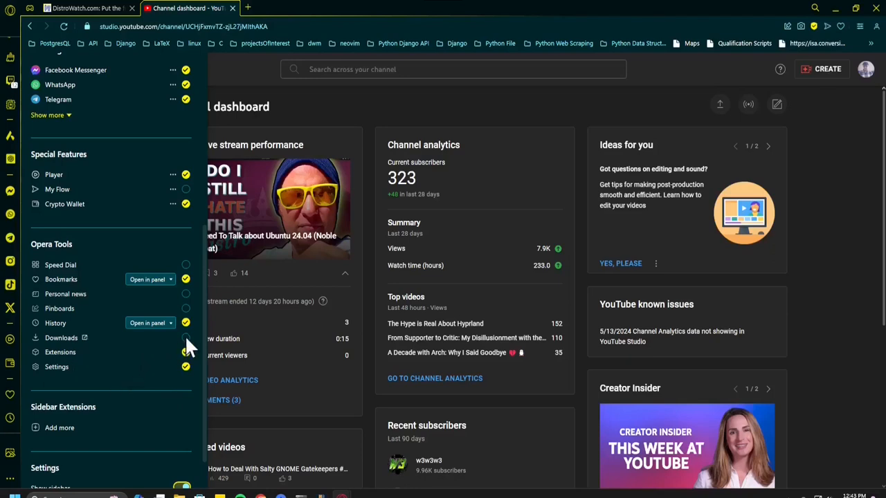
mouse_move(208, 387)
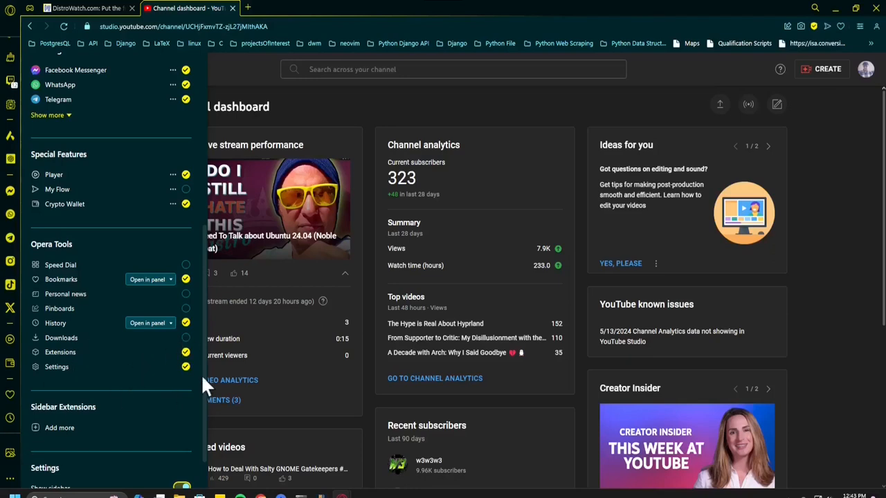
scroll(down, 3)
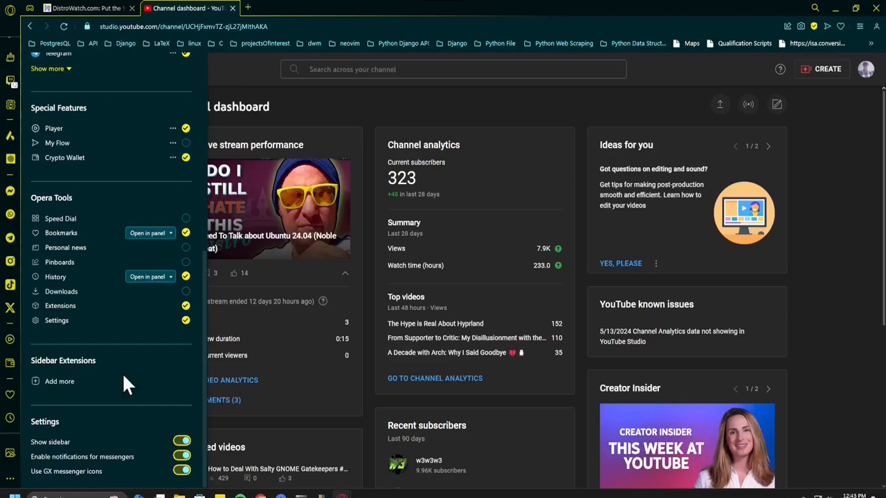
mouse_move(152, 284)
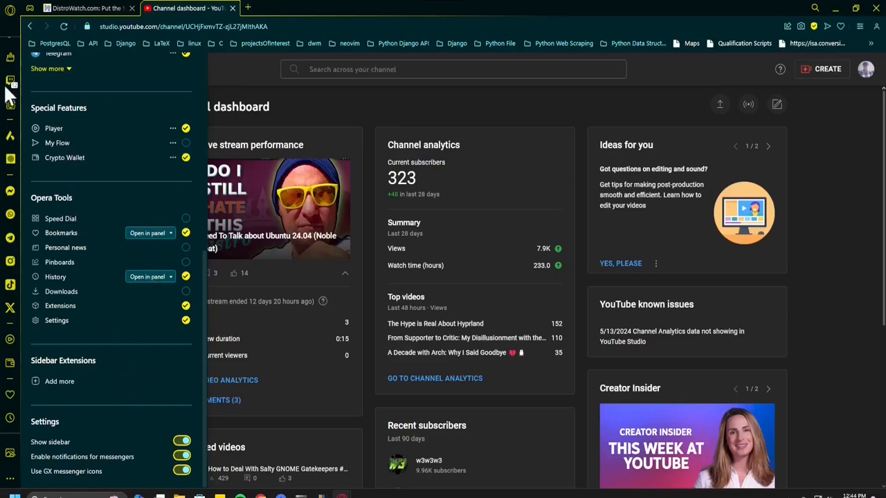
mouse_move(10, 25)
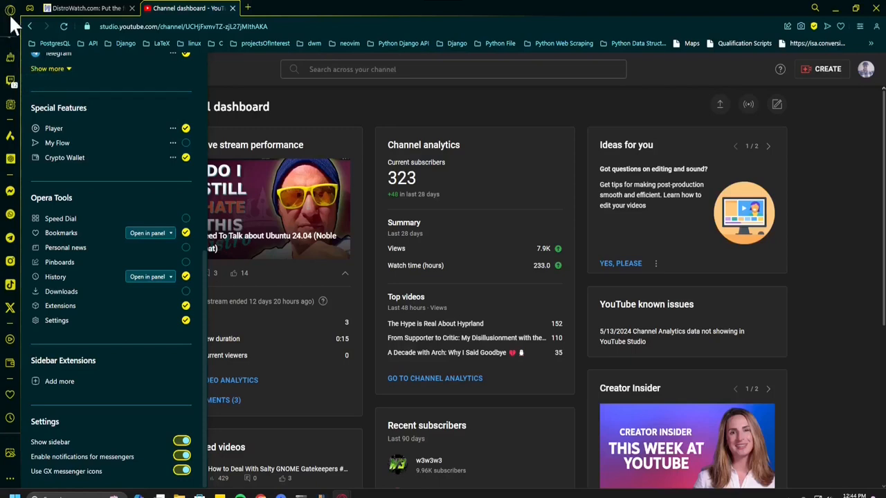
click(11, 9)
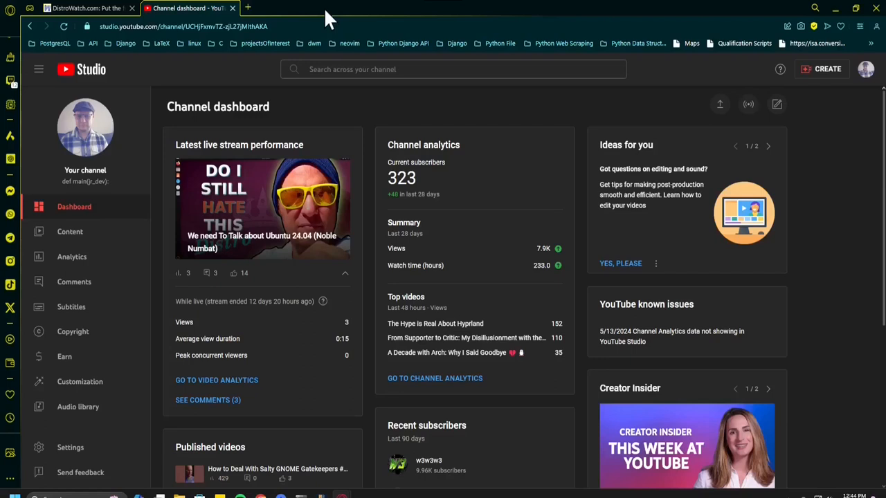
mouse_move(550, 12)
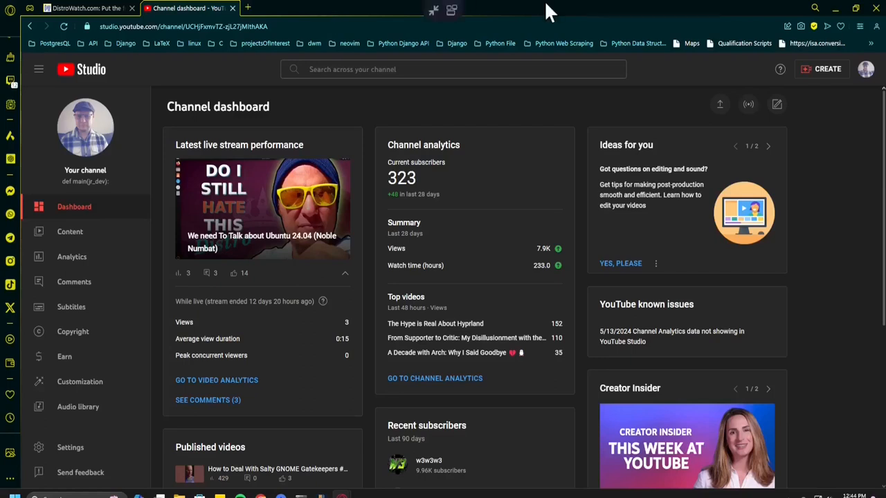
Step: Open the Opera menu listing History, Downloads and Bookmarks
click(10, 10)
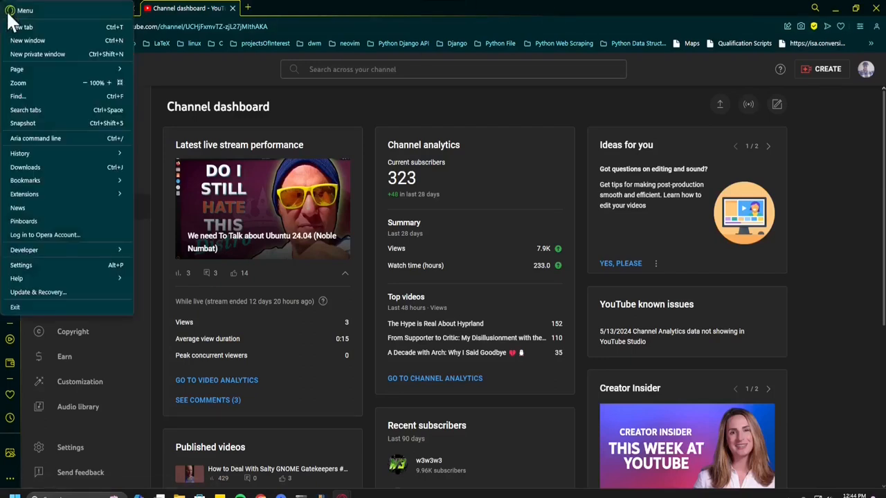
Step: Open Settings, view the Block ads exceptions list, and return to Privacy protection
click(21, 265)
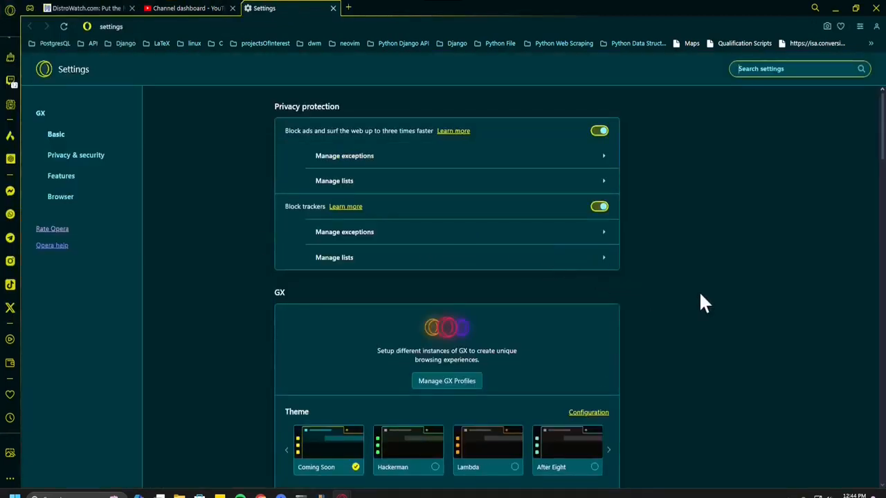
mouse_move(74, 247)
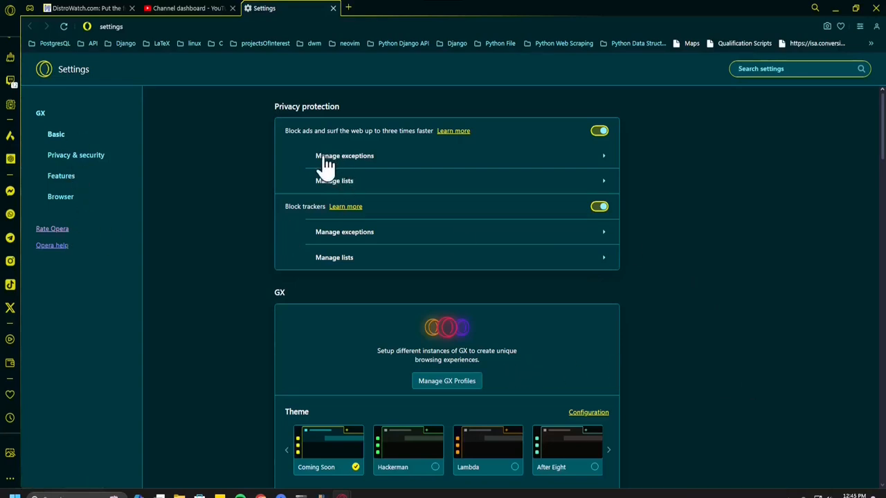
click(343, 156)
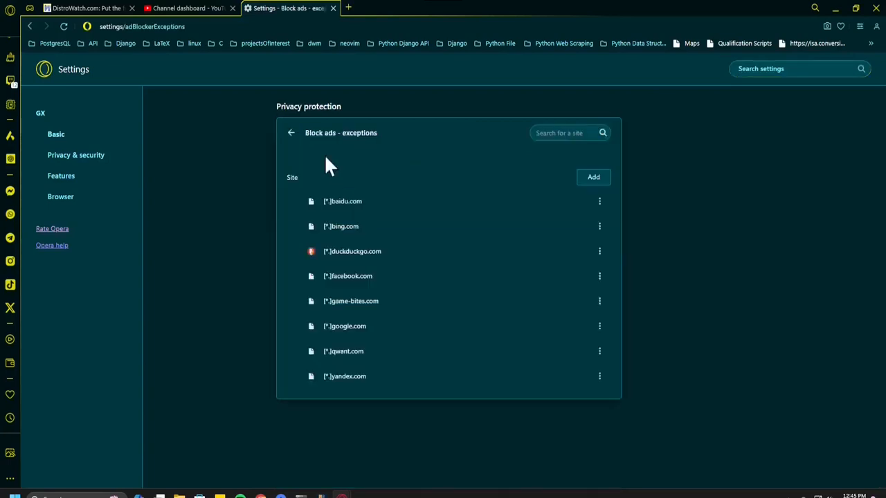
mouse_move(350, 182)
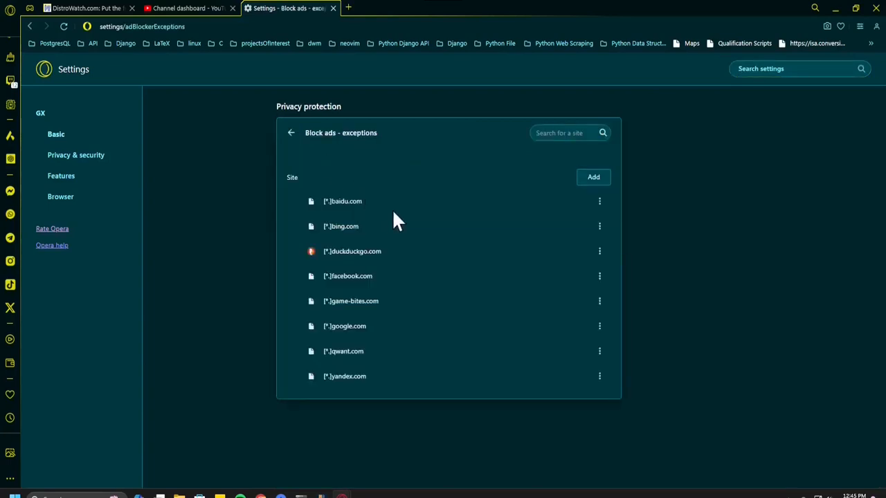
mouse_move(442, 211)
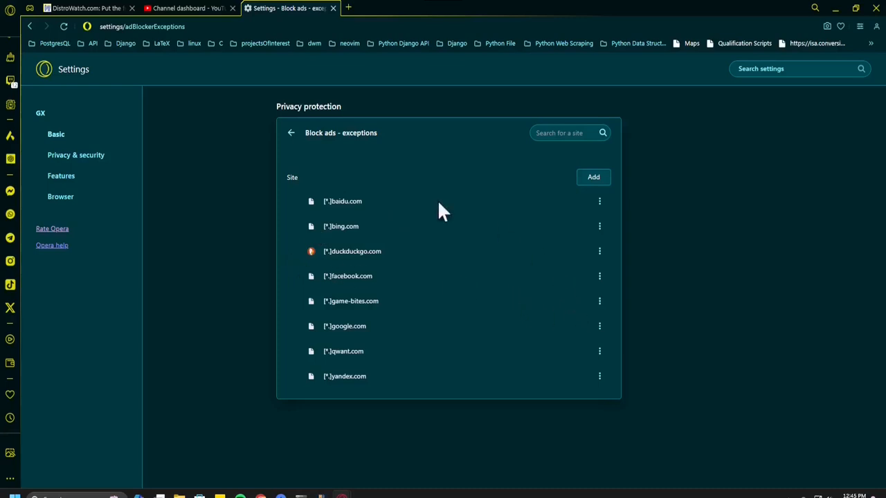
mouse_move(631, 269)
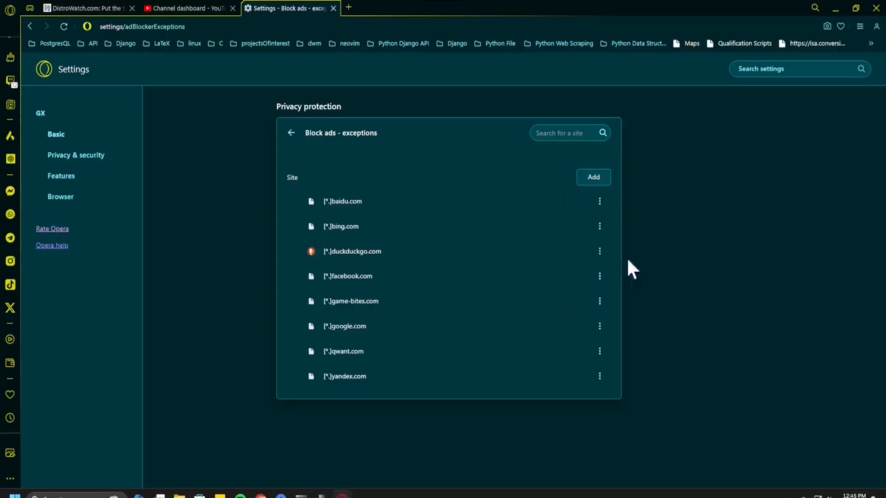
mouse_move(262, 172)
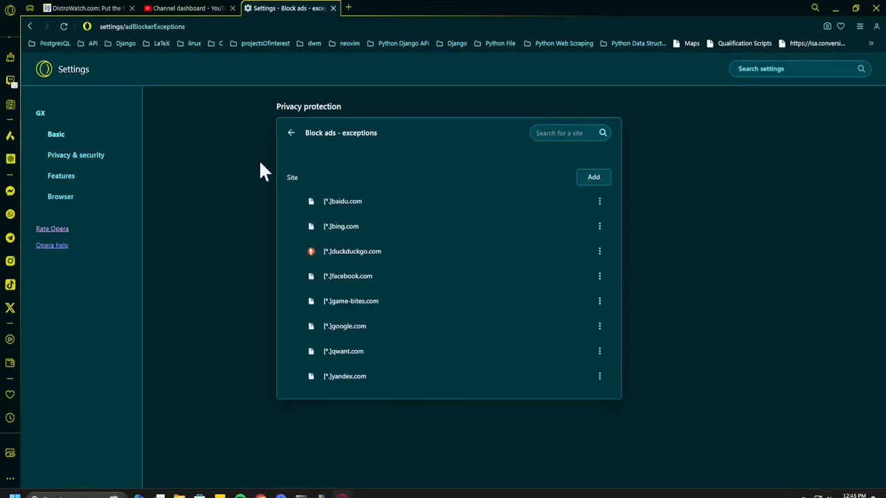
click(290, 133)
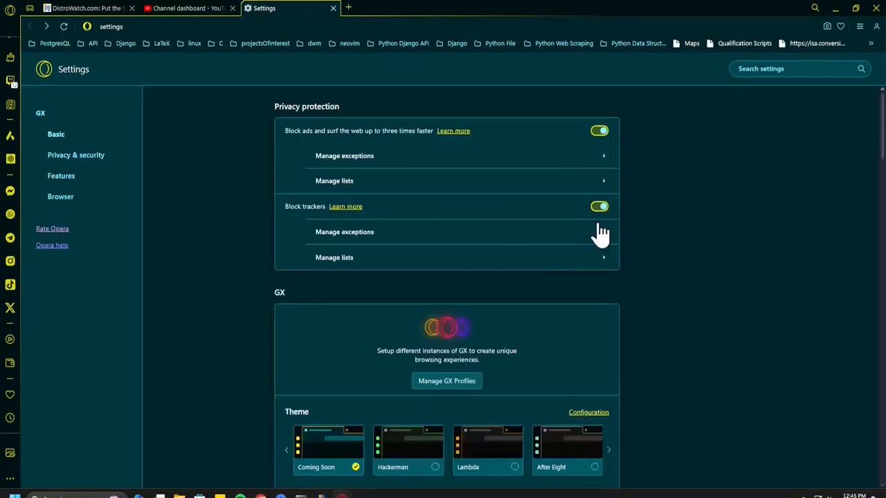
mouse_move(557, 200)
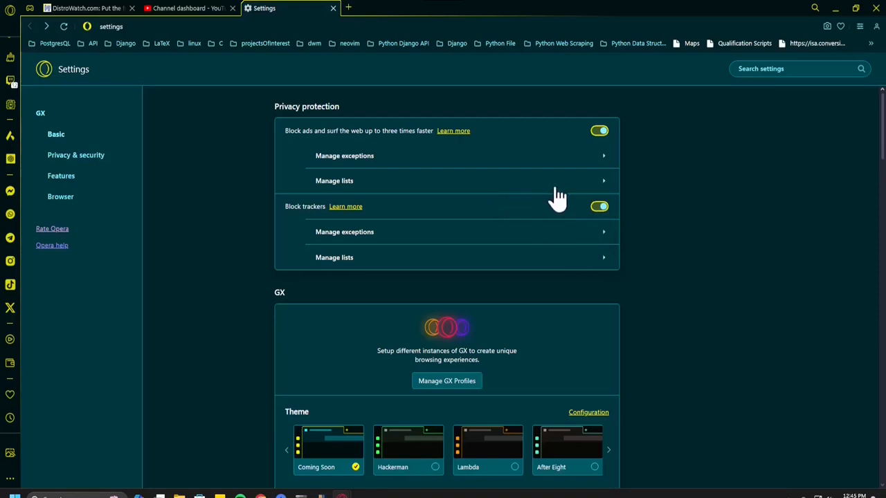
Step: Open the ad blocker's filter lists page showing optional and language lists
click(334, 180)
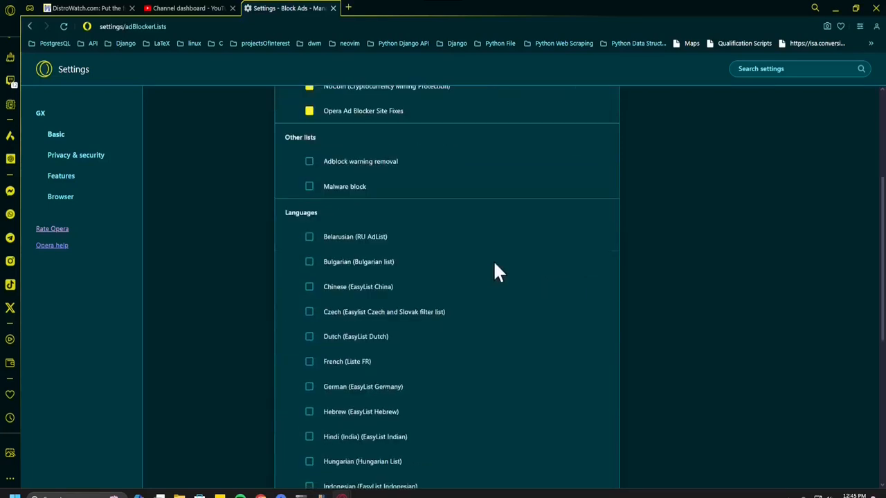
mouse_move(497, 273)
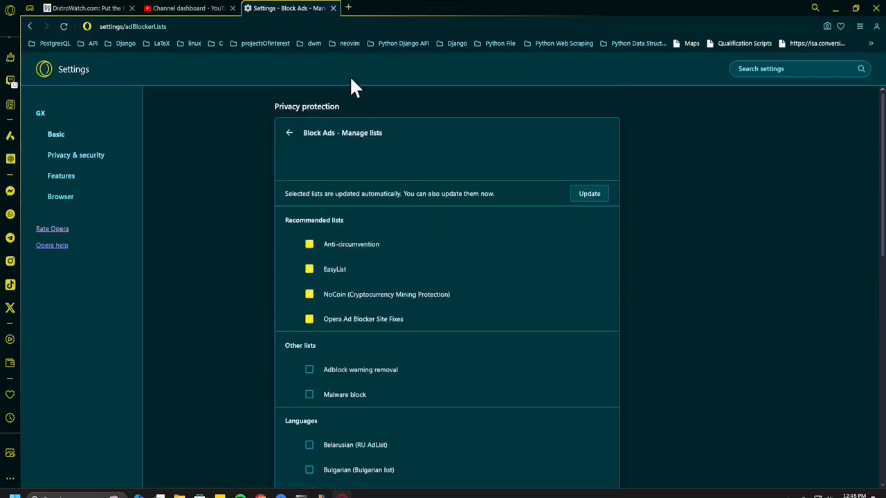
mouse_move(426, 211)
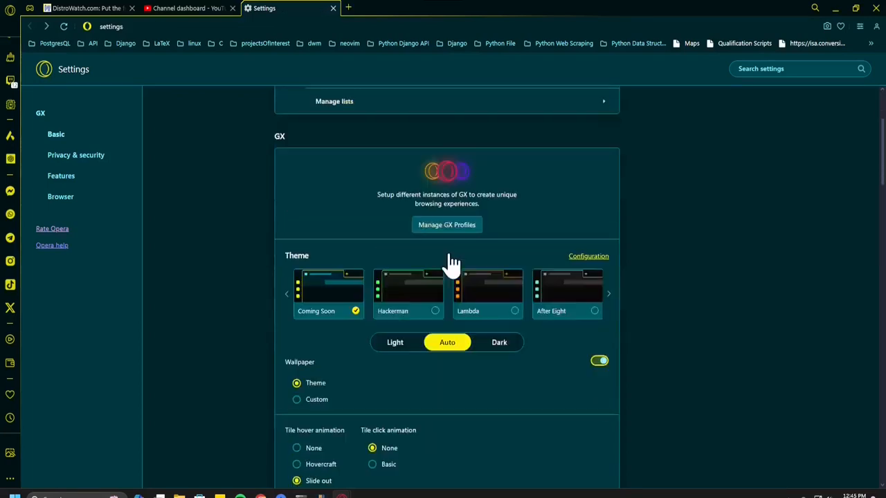
mouse_move(560, 415)
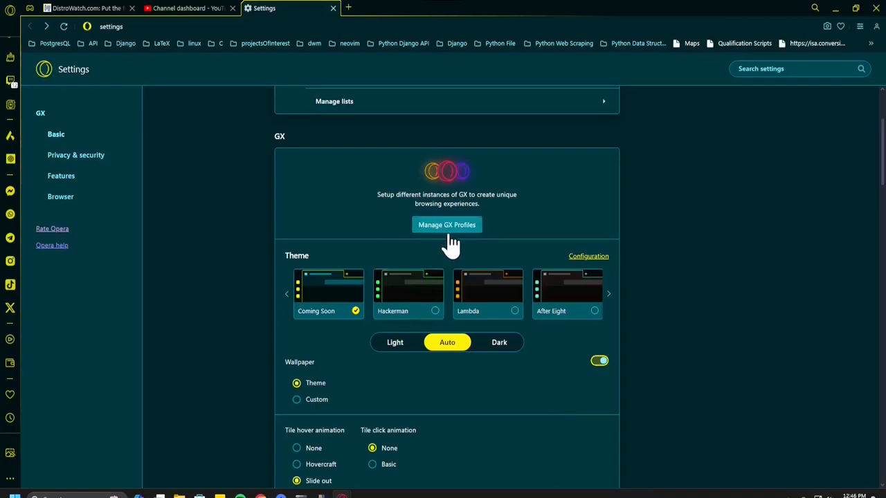
mouse_move(366, 309)
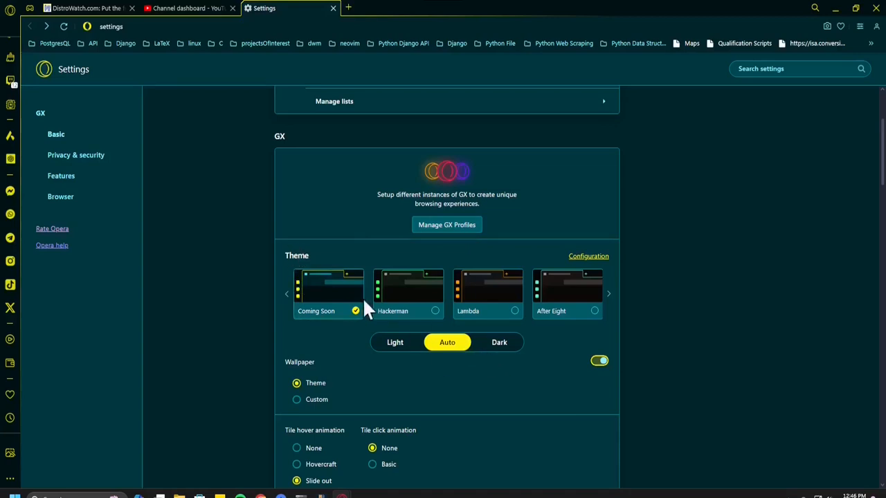
mouse_move(415, 308)
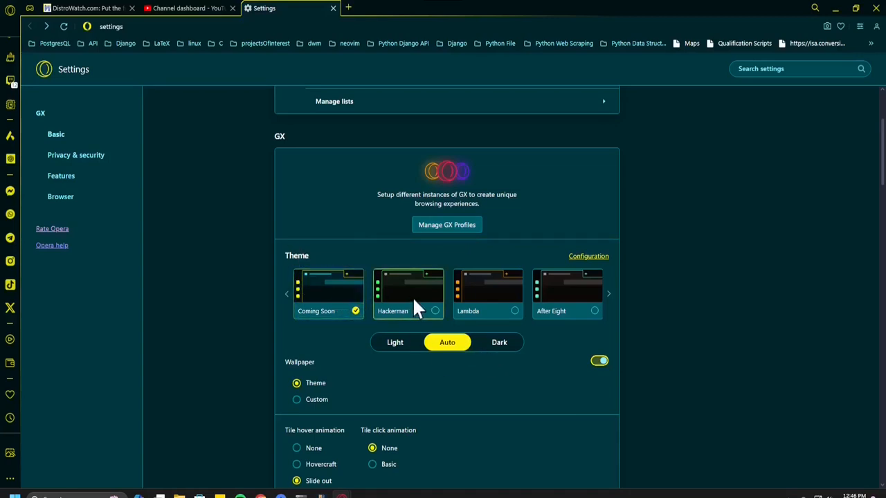
mouse_move(329, 305)
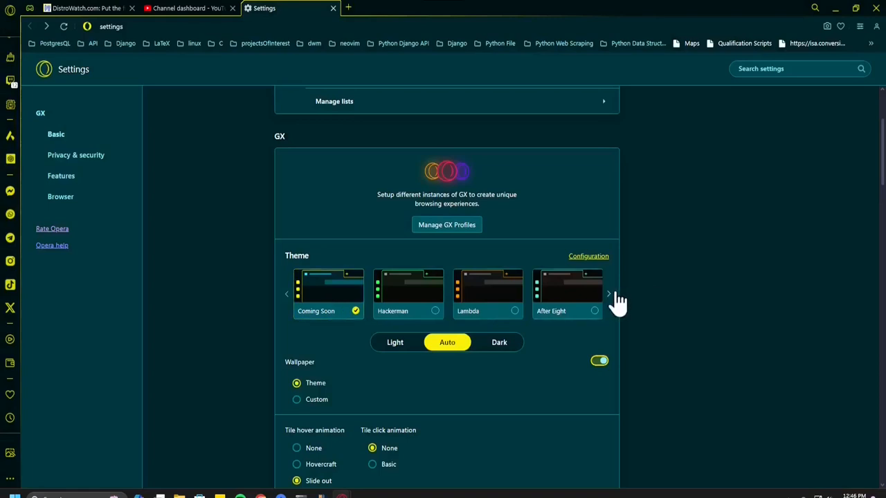
Step: Advance the GX theme carousel to reveal Pay-To-Win and White Wolf
click(608, 294)
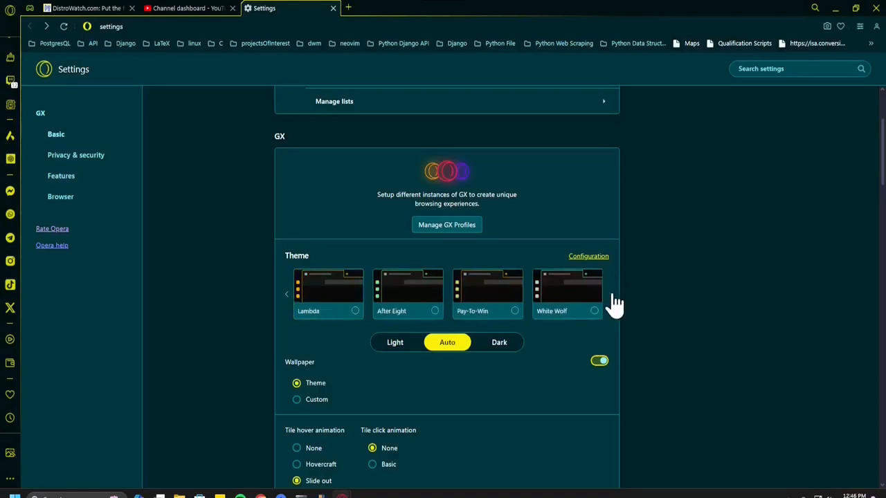
scroll(down, 3)
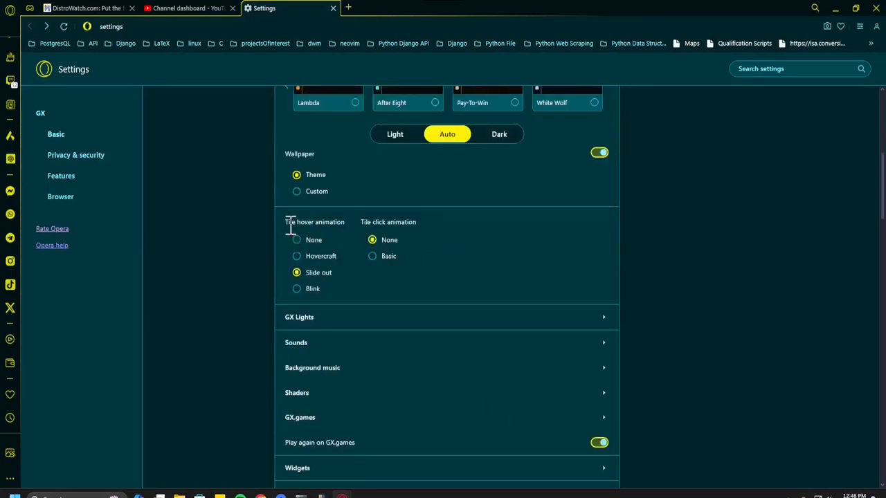
mouse_move(424, 289)
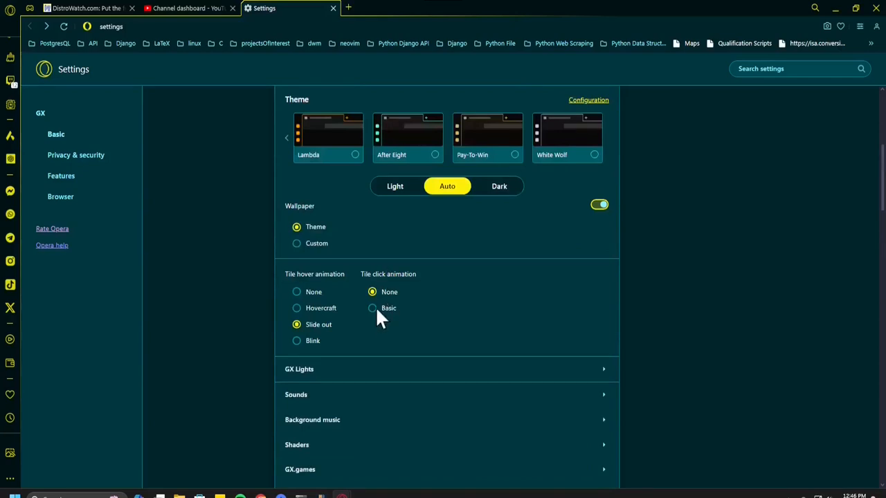
Step: Choose Basic tile click animation and switch off Play again on GX.games
click(373, 308)
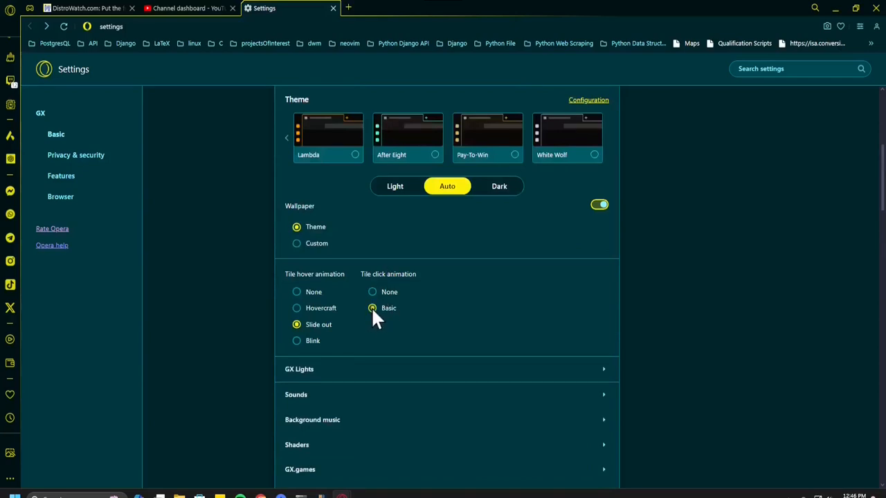
scroll(down, 3)
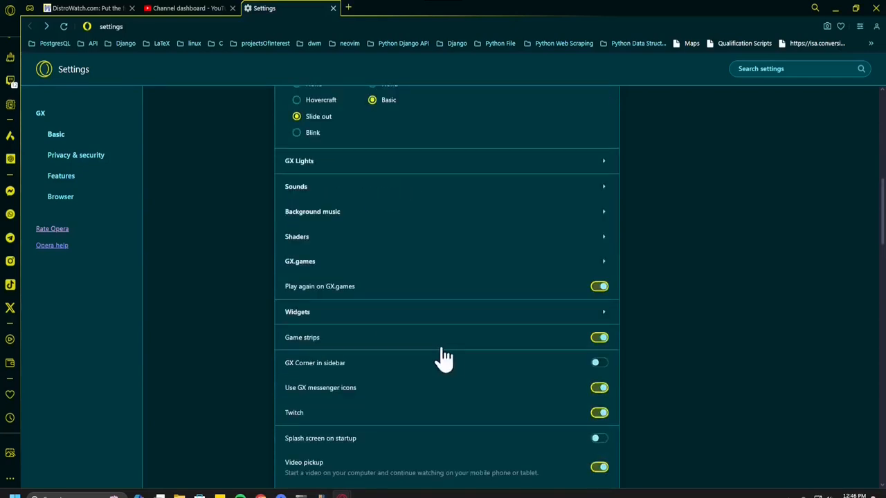
mouse_move(519, 277)
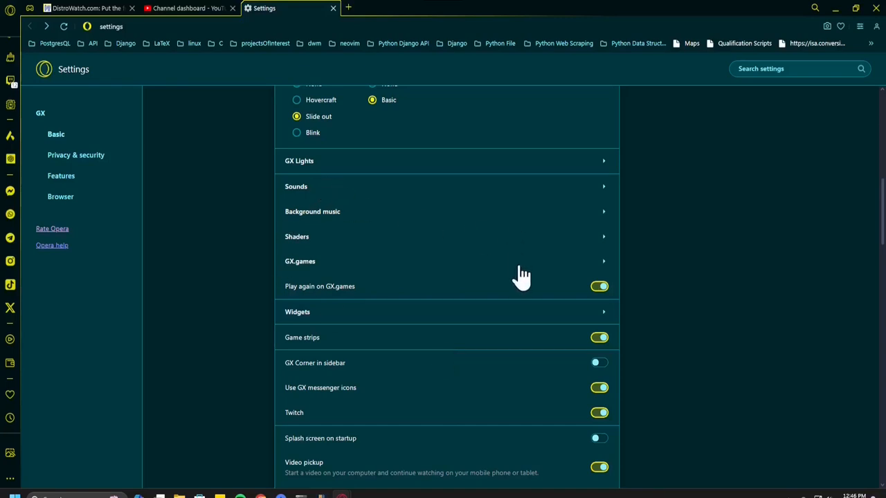
scroll(down, 3)
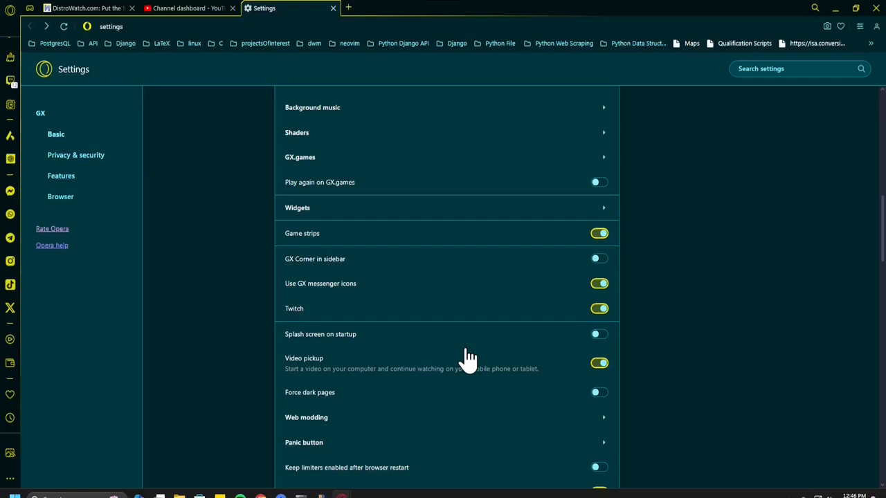
mouse_move(448, 357)
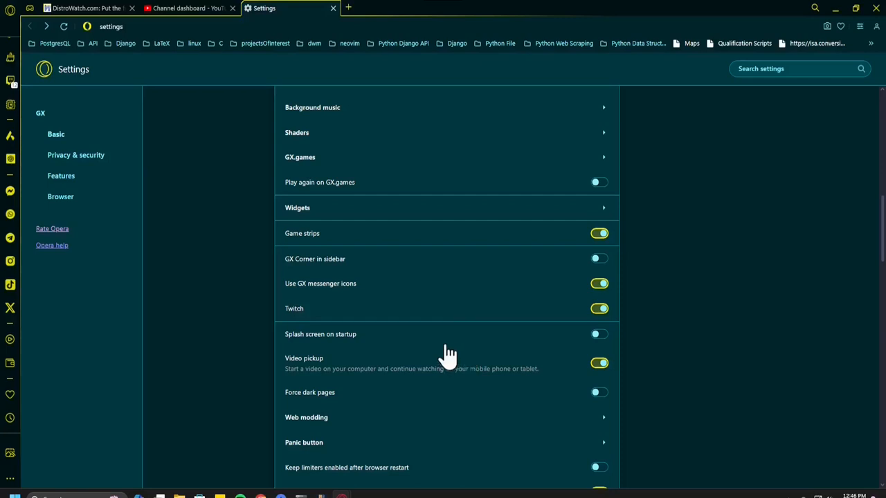
mouse_move(477, 377)
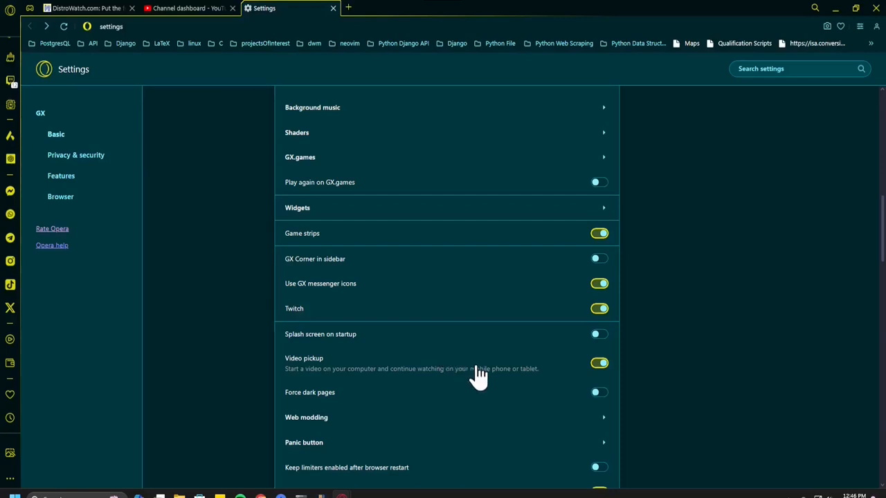
mouse_move(355, 148)
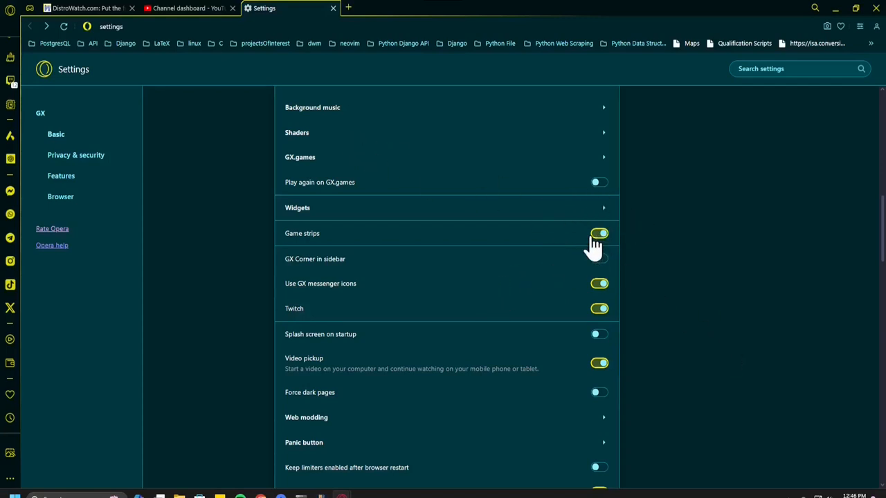
click(599, 233)
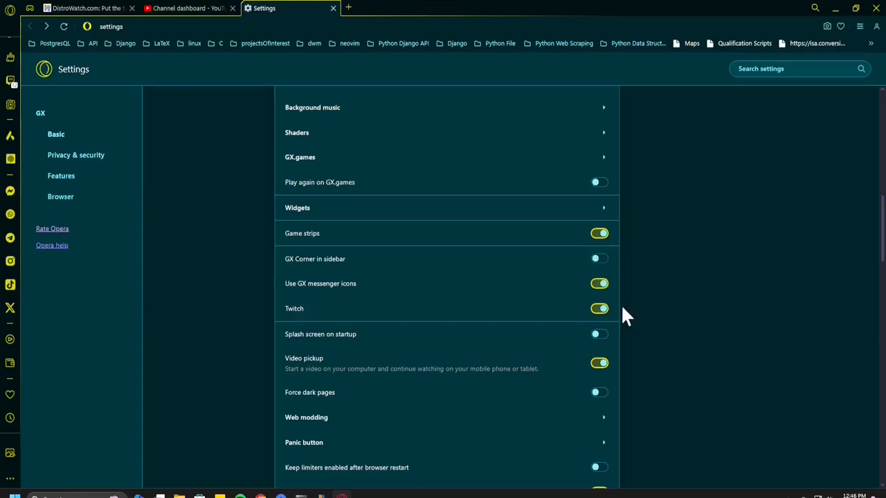
scroll(down, 3)
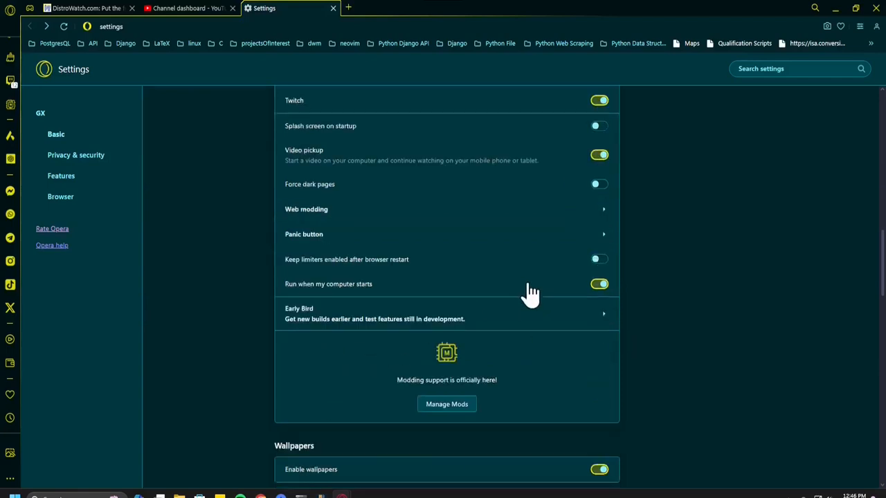
mouse_move(488, 261)
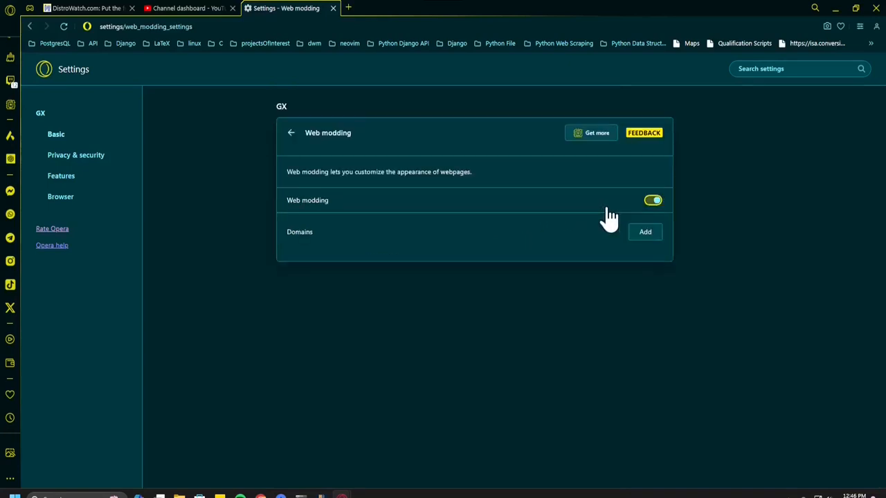
mouse_move(296, 220)
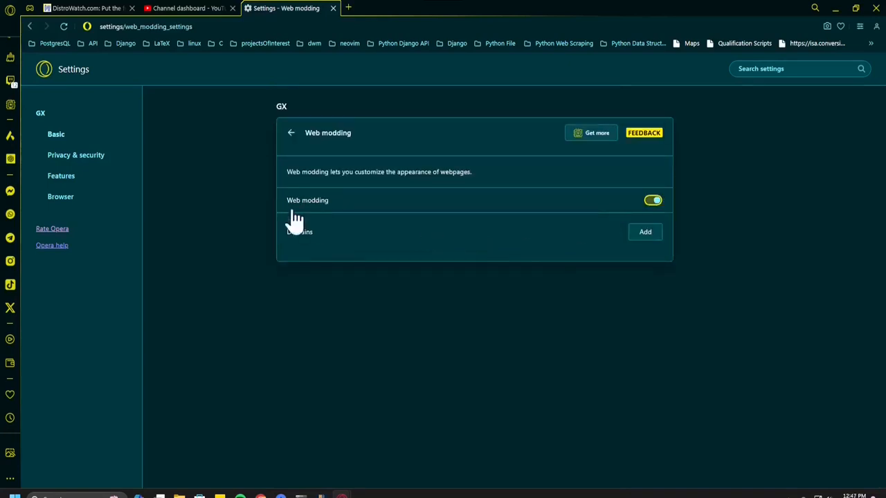
mouse_move(431, 205)
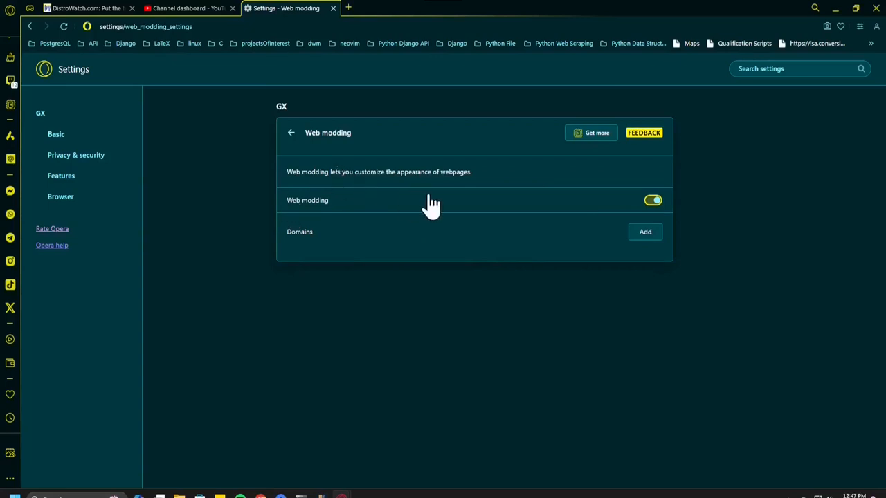
click(291, 132)
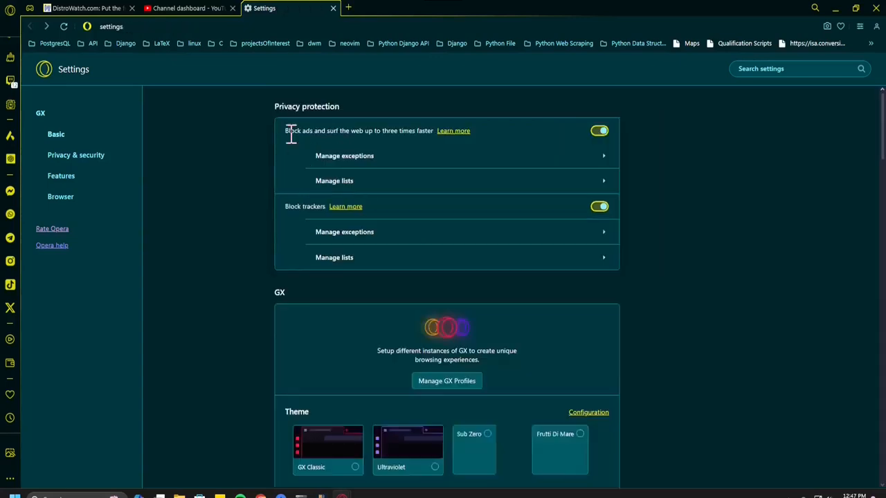
scroll(down, 3)
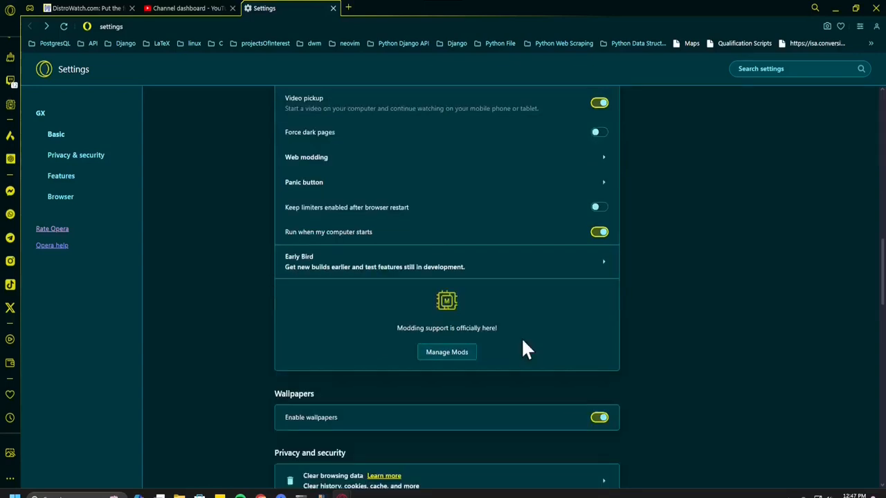
scroll(down, 3)
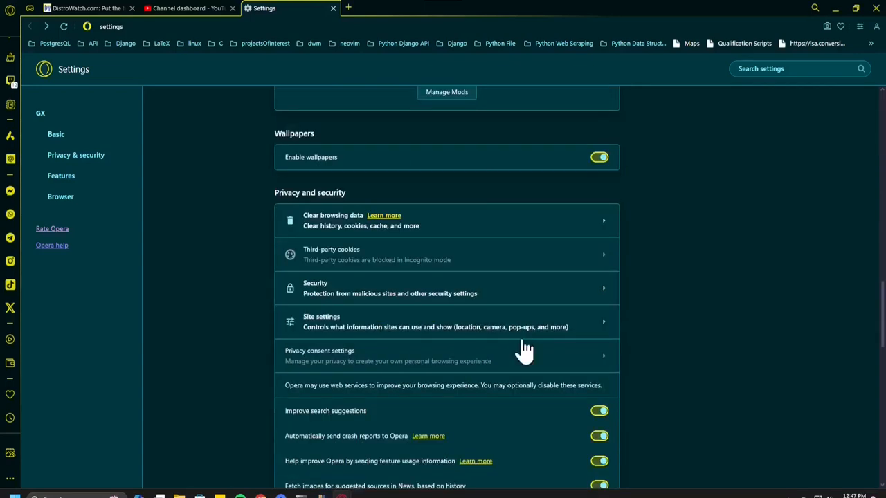
scroll(down, 3)
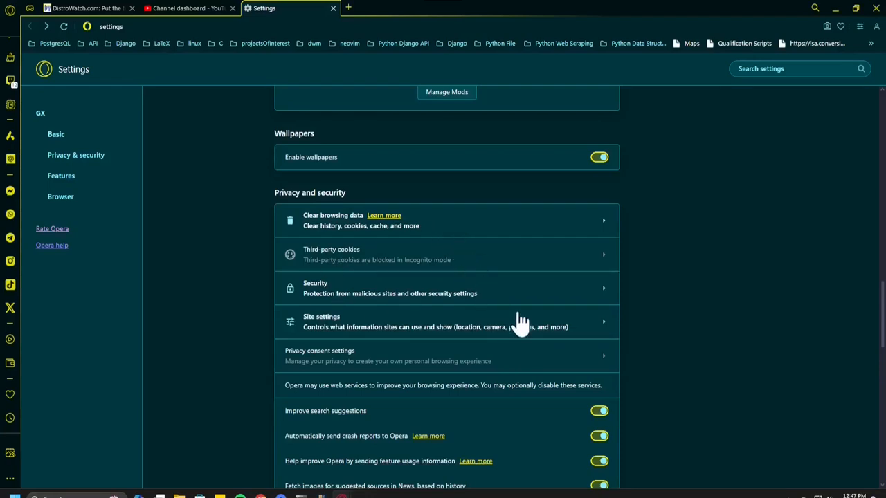
scroll(down, 3)
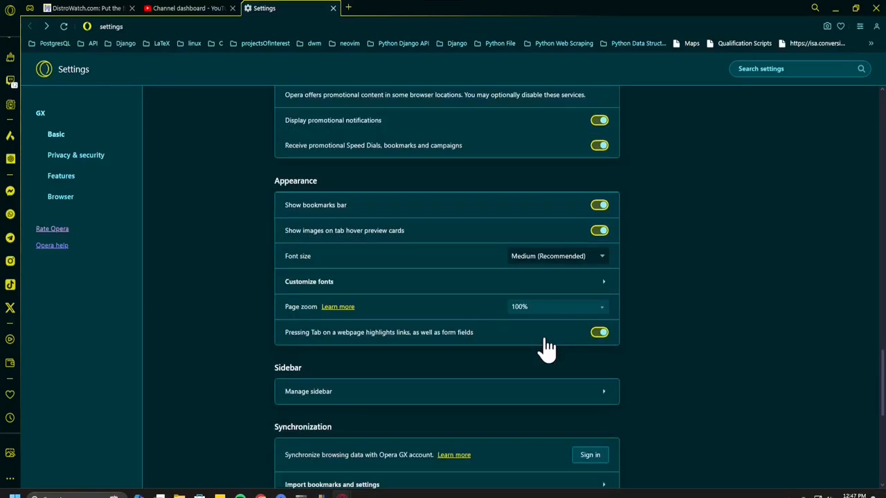
mouse_move(449, 373)
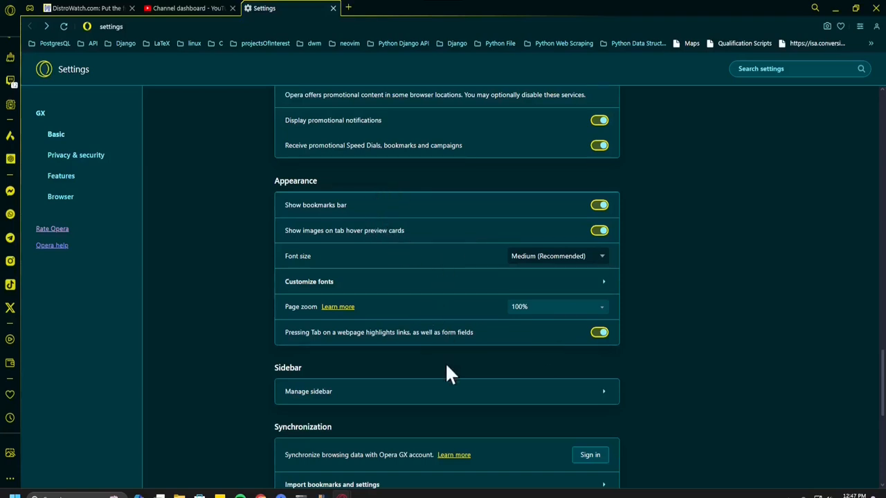
scroll(down, 3)
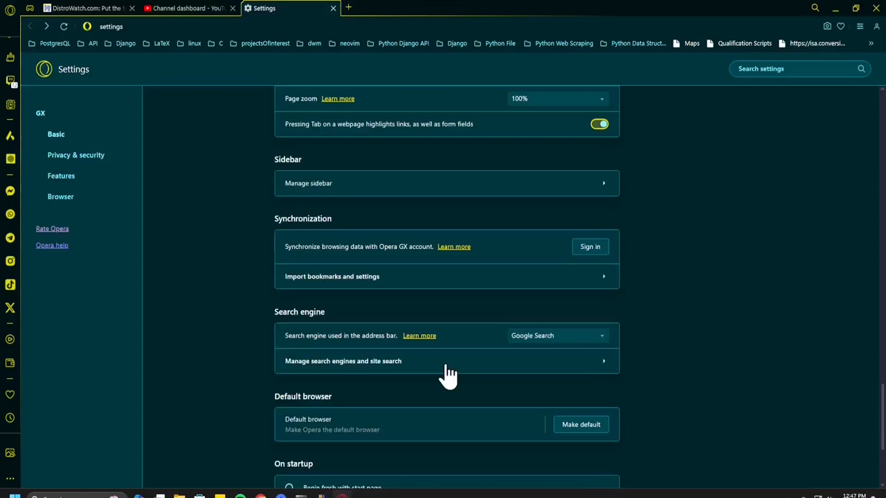
scroll(up, 3)
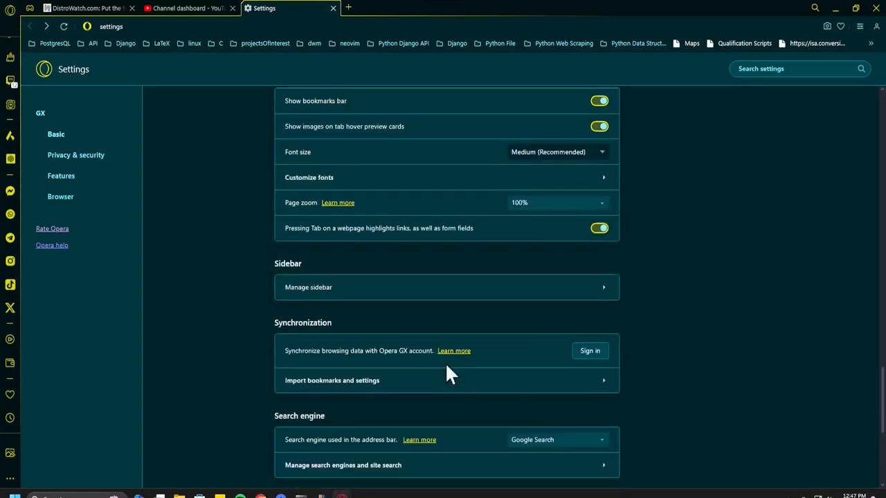
mouse_move(11, 65)
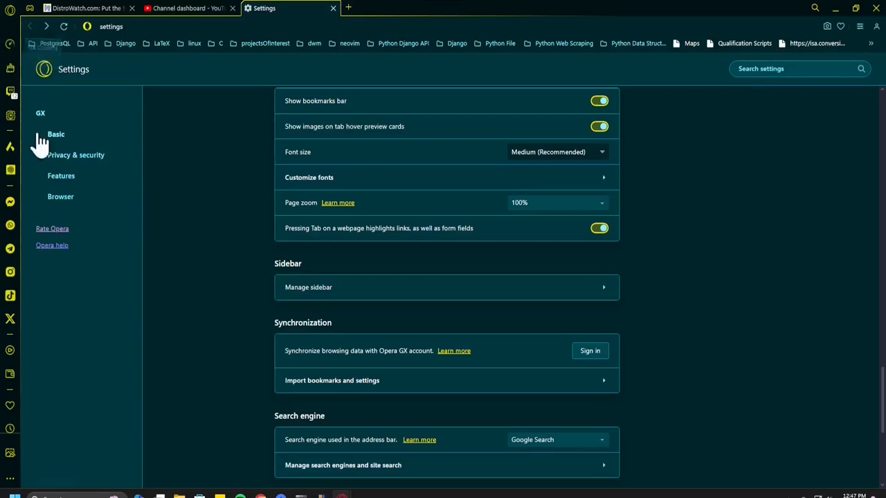
mouse_move(10, 170)
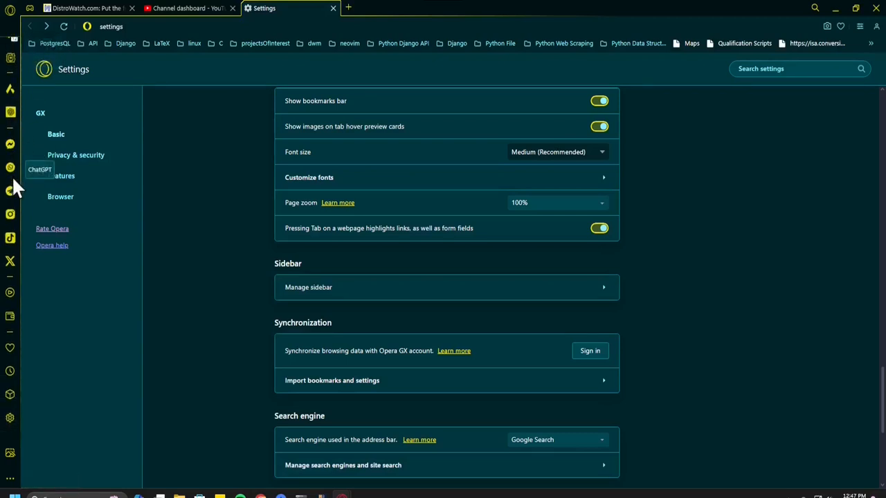
mouse_move(11, 348)
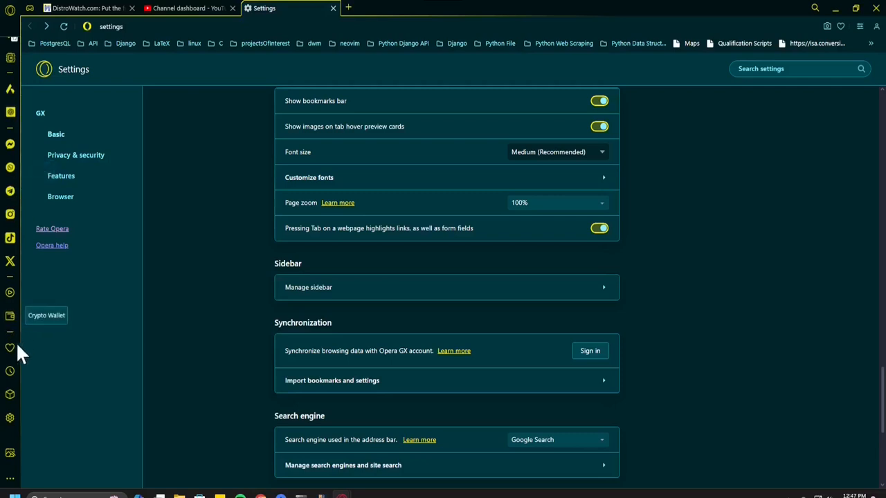
mouse_move(10, 348)
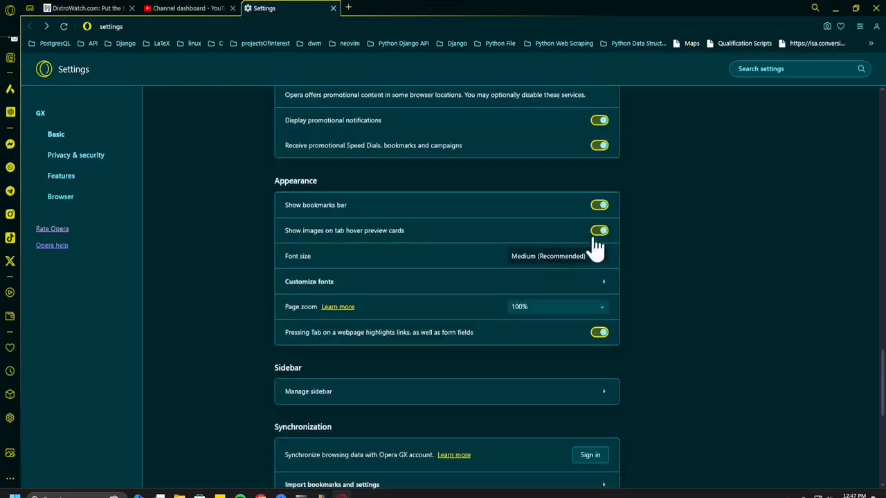
Step: Switch off Show bookmarks bar and scroll down to the On startup section
click(598, 204)
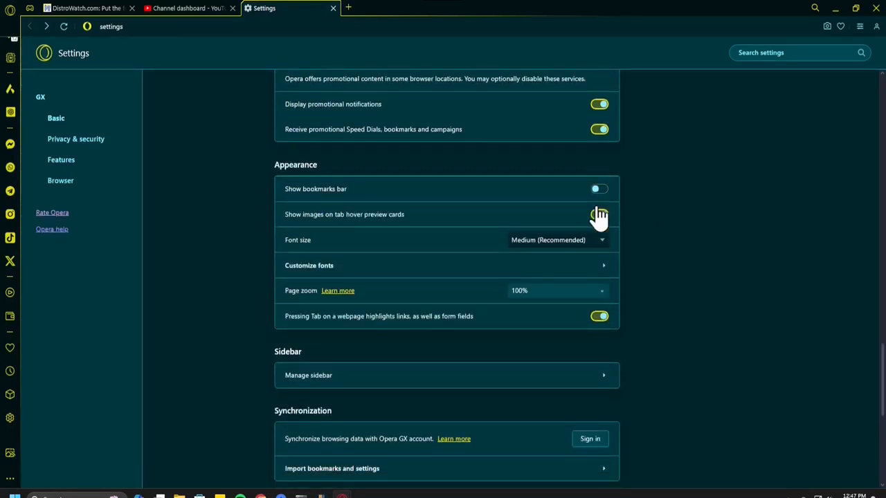
click(599, 213)
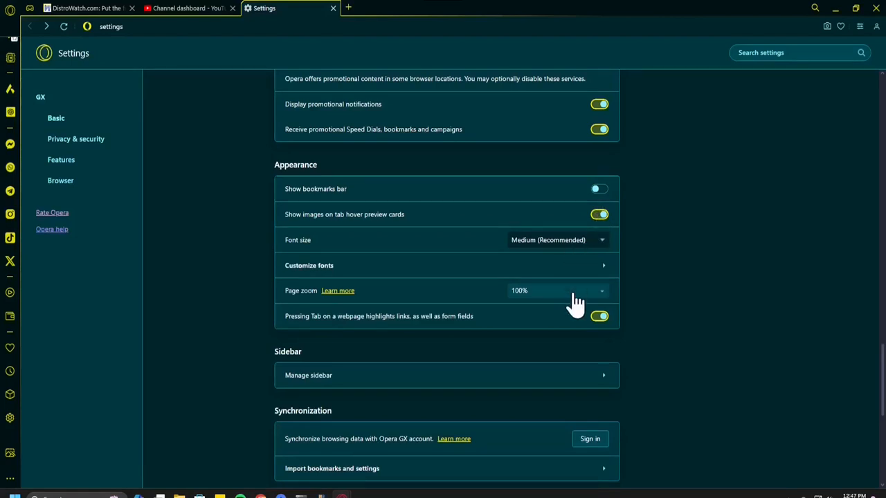
scroll(down, 3)
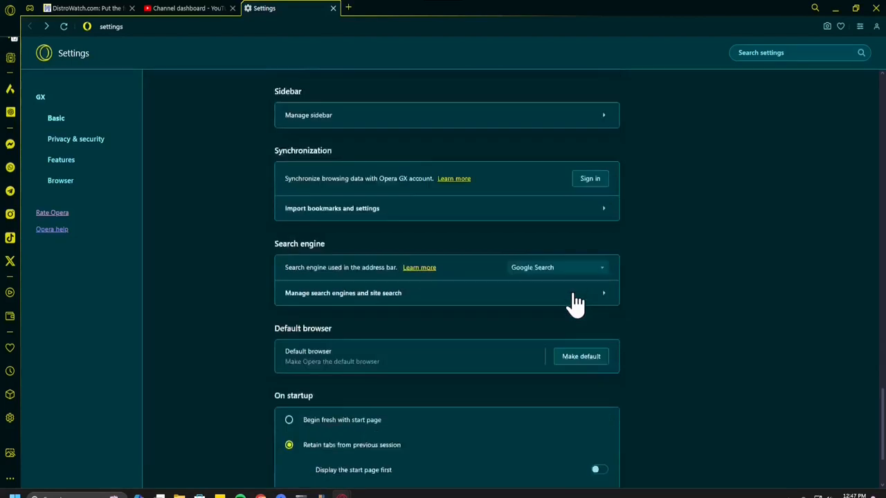
scroll(down, 3)
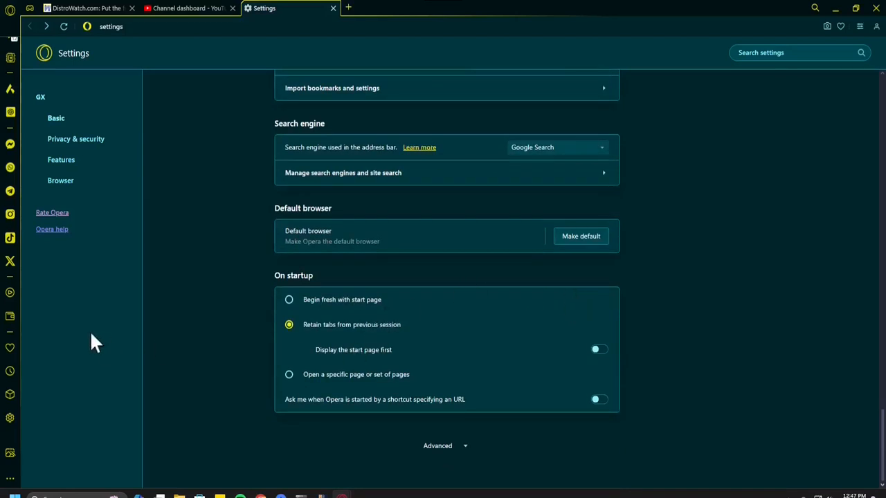
mouse_move(437, 446)
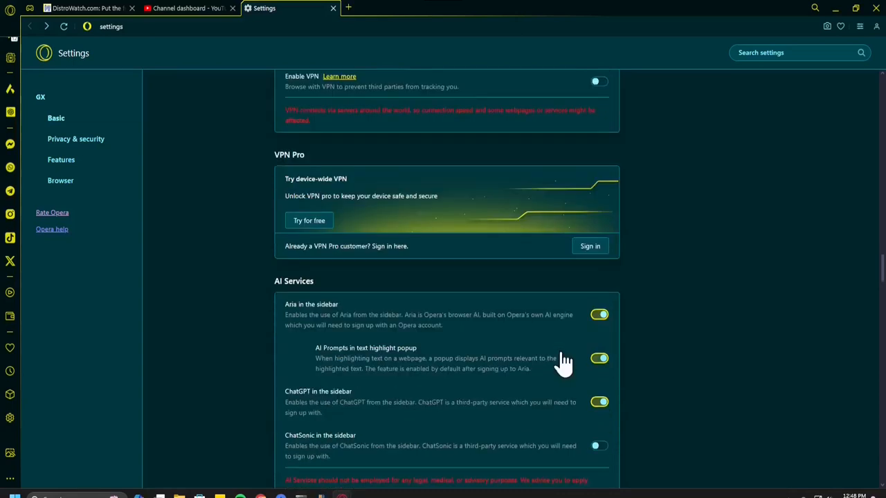
Step: Scroll the Settings page through the VPN, AI Services and RGX sections
scroll(down, 3)
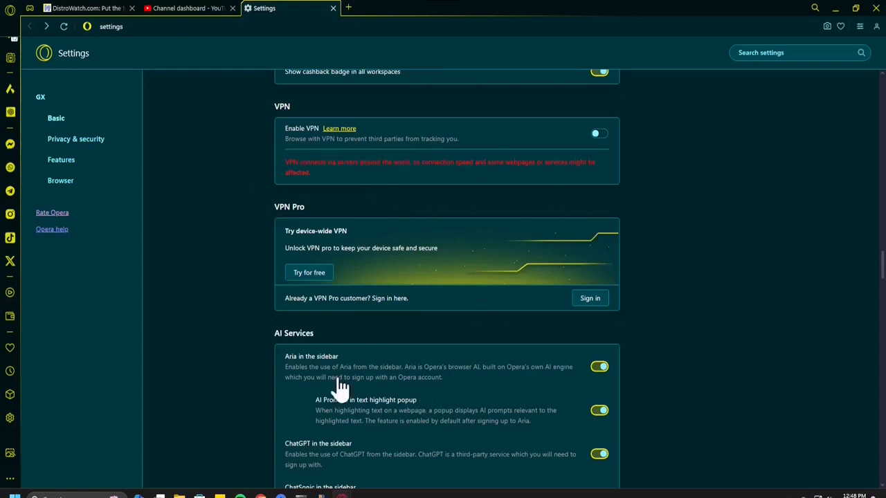
mouse_move(415, 201)
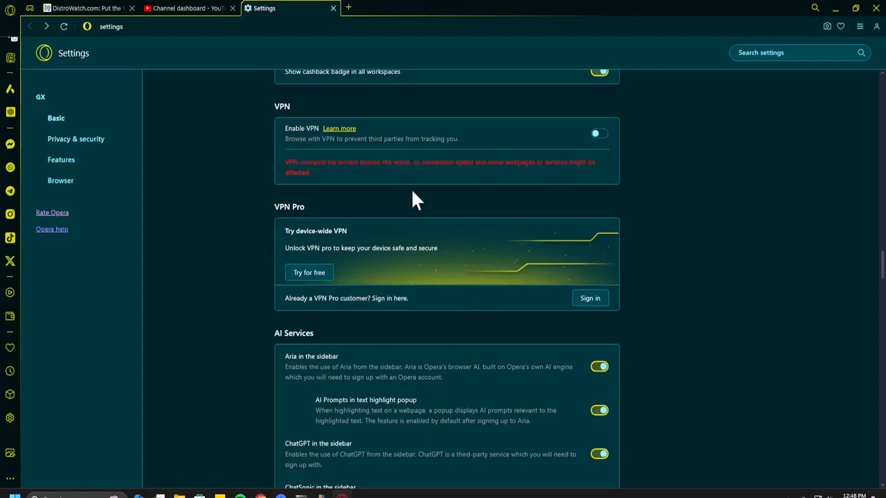
mouse_move(339, 133)
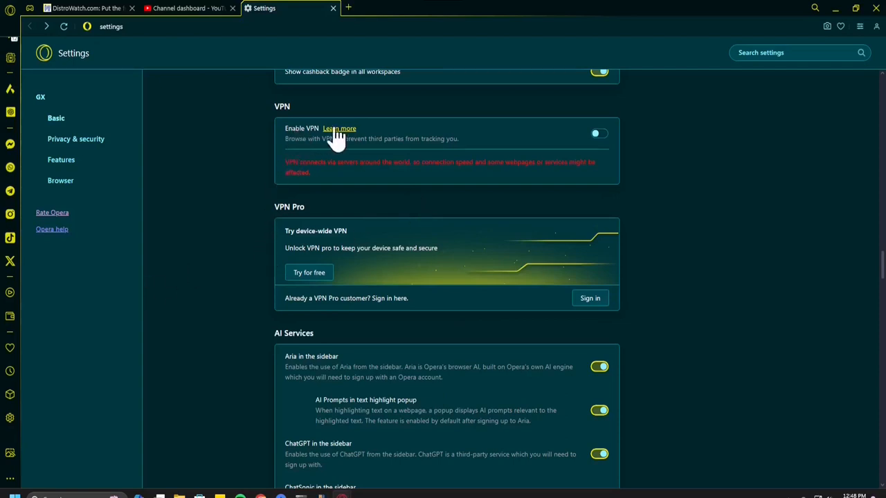
mouse_move(440, 150)
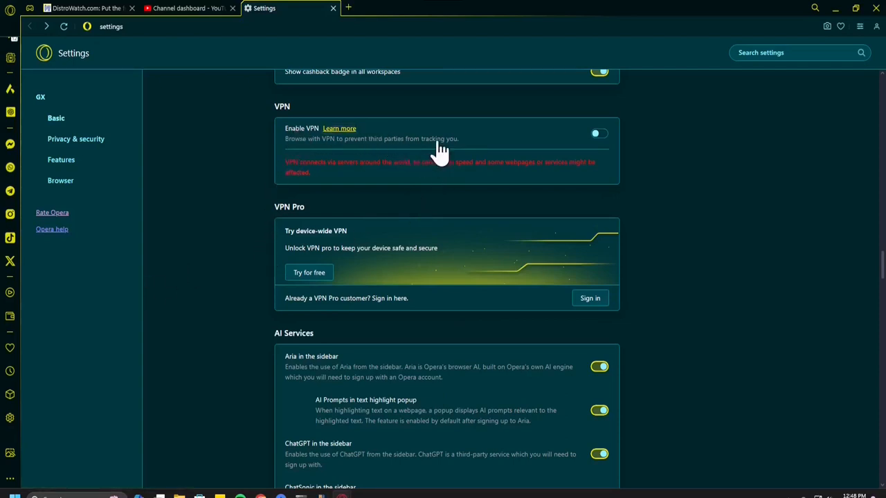
mouse_move(427, 154)
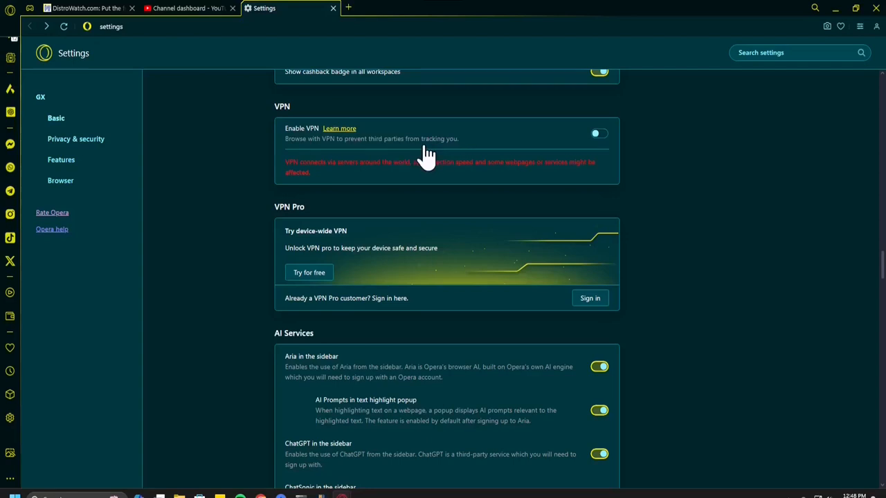
mouse_move(702, 252)
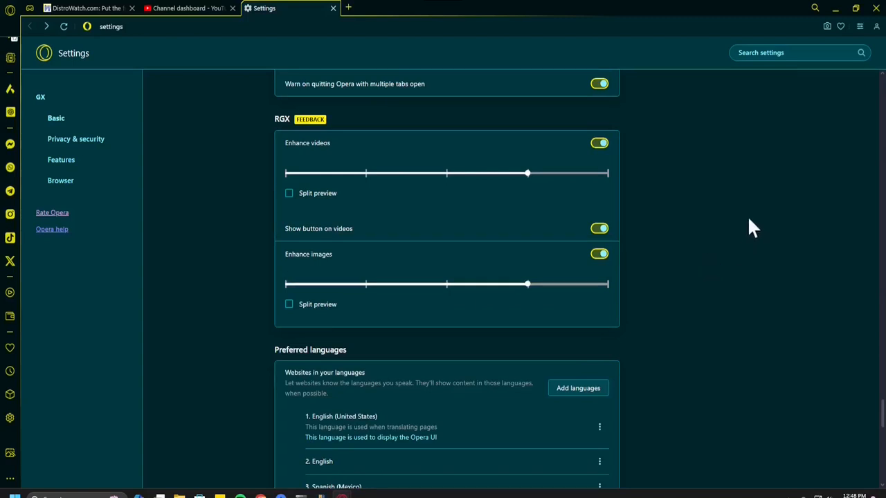
mouse_move(824, 445)
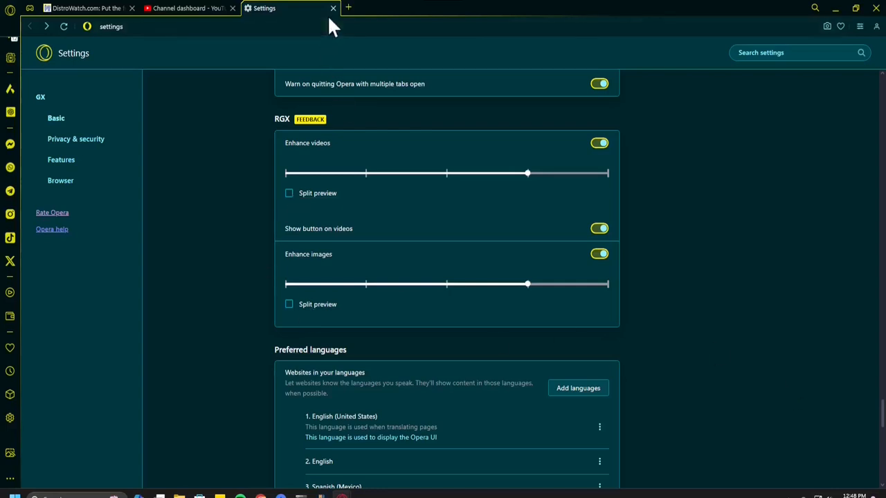
mouse_move(332, 17)
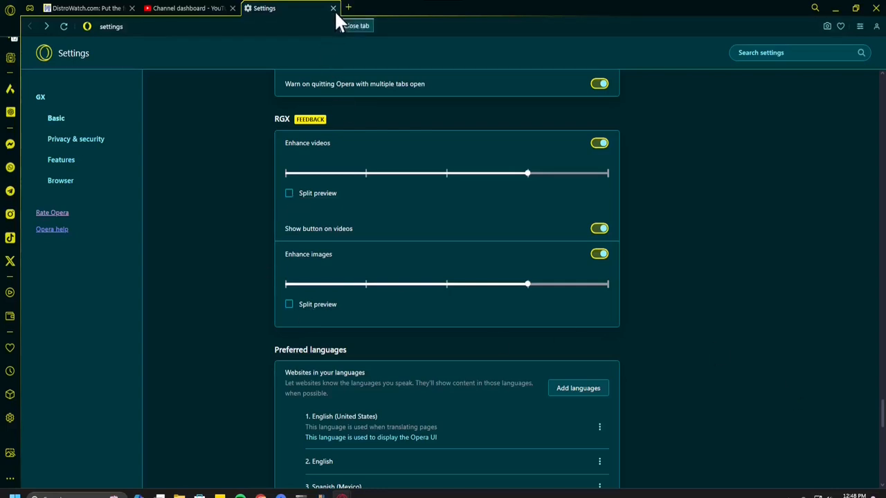
mouse_move(326, 19)
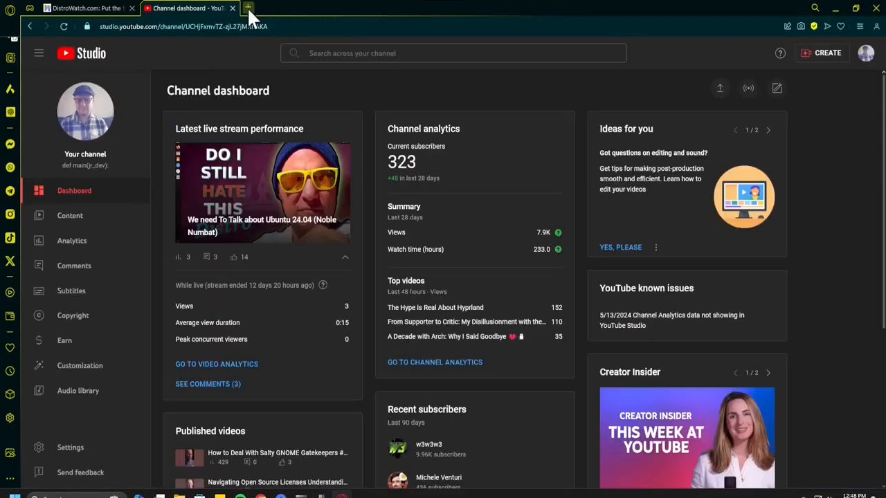
Step: Load facebook.com in a new tab and allow its notifications
click(247, 8)
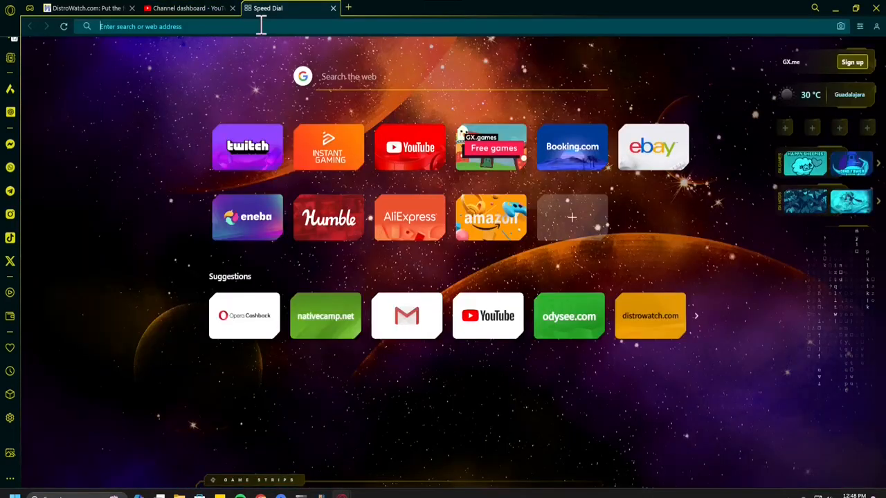
text(facebook.com)
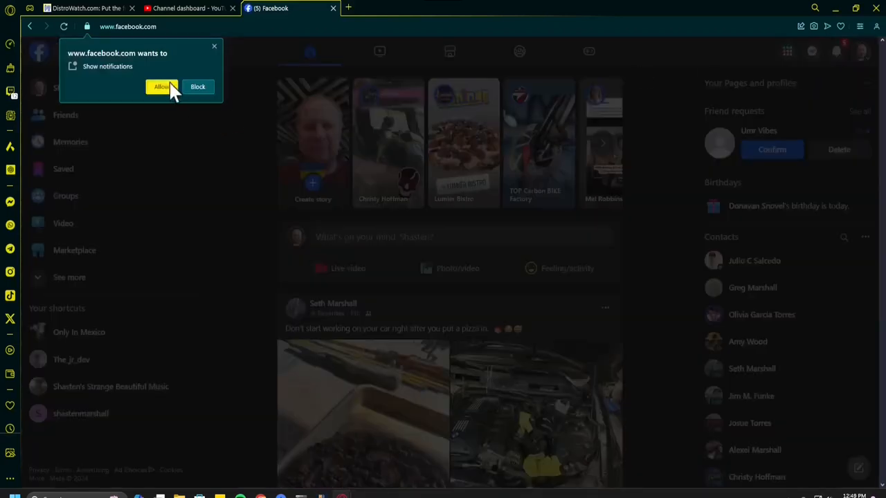
click(160, 86)
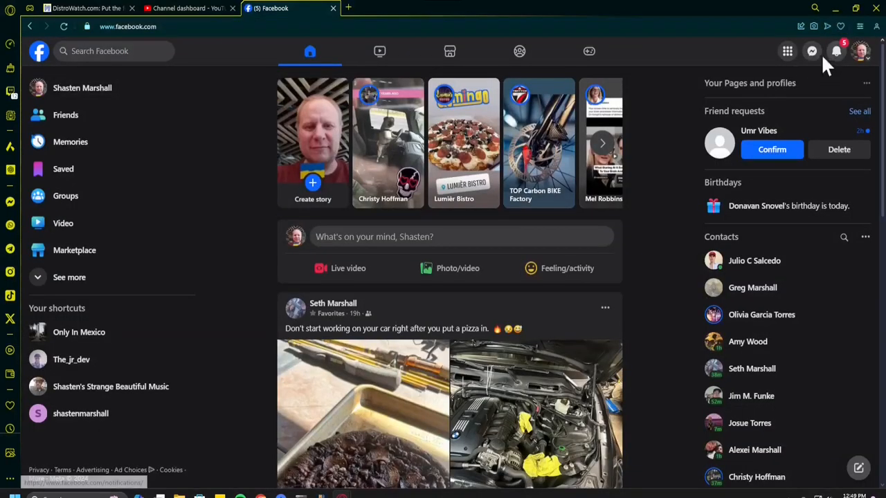
Step: Browse the Messenger chat list, then close the Facebook tab
click(811, 51)
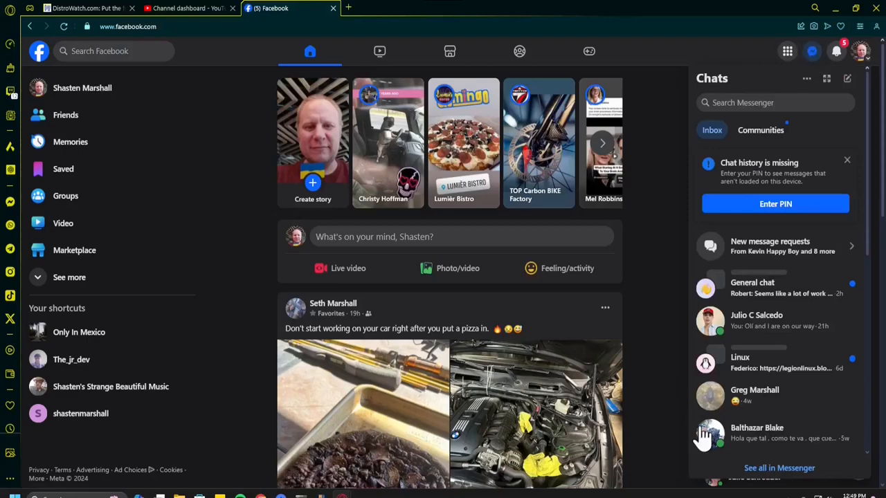
scroll(down, 3)
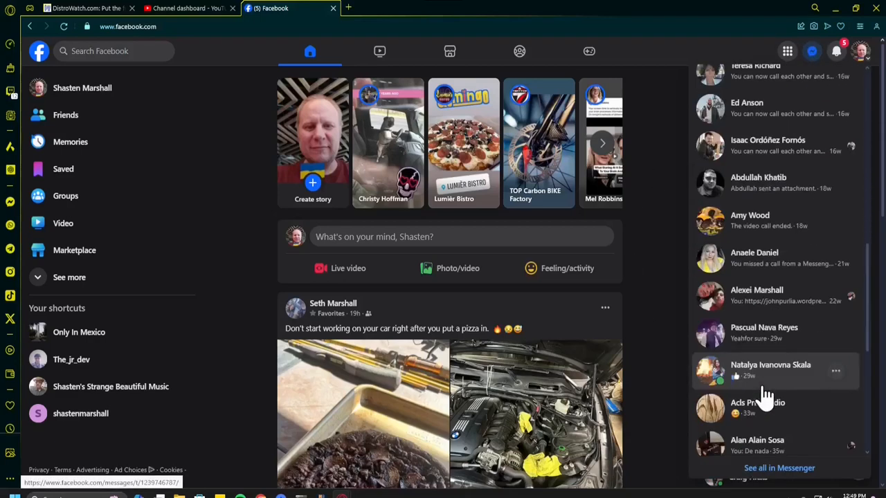
click(836, 51)
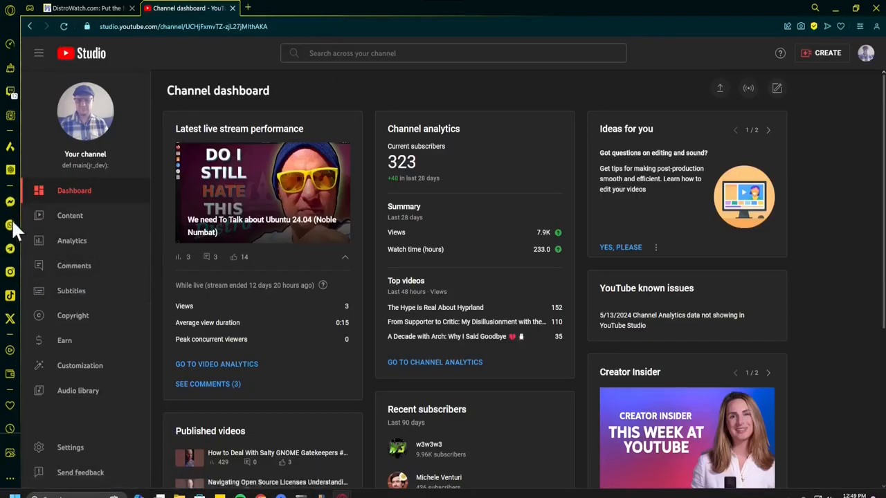
click(10, 201)
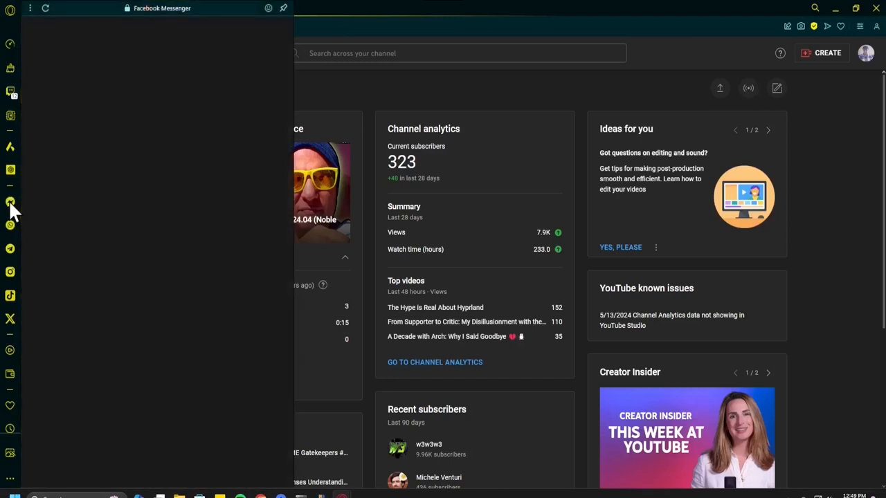
click(10, 204)
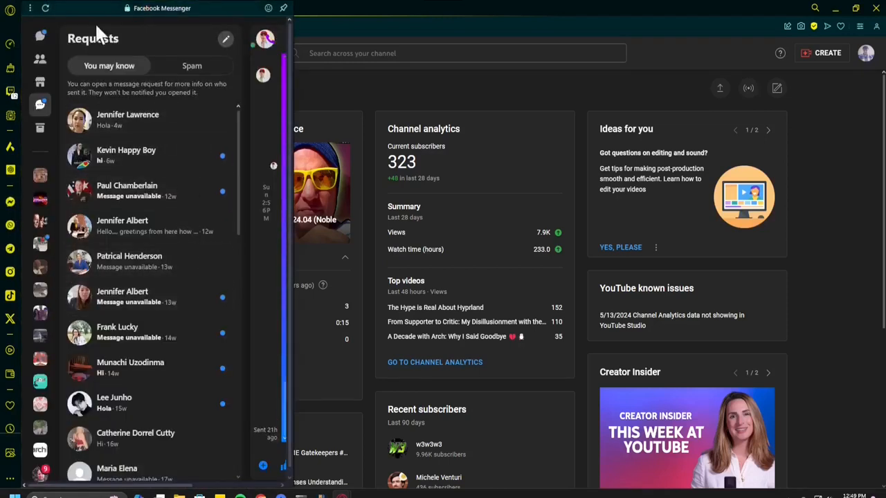
mouse_move(11, 207)
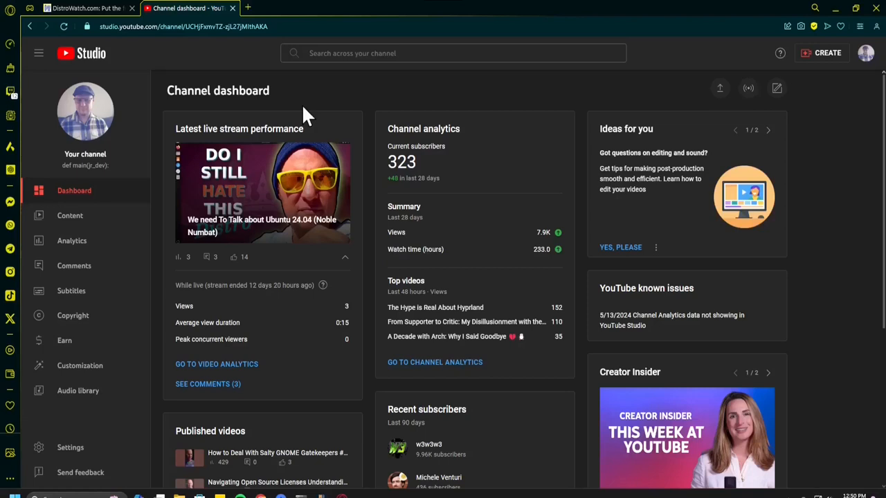
mouse_move(165, 11)
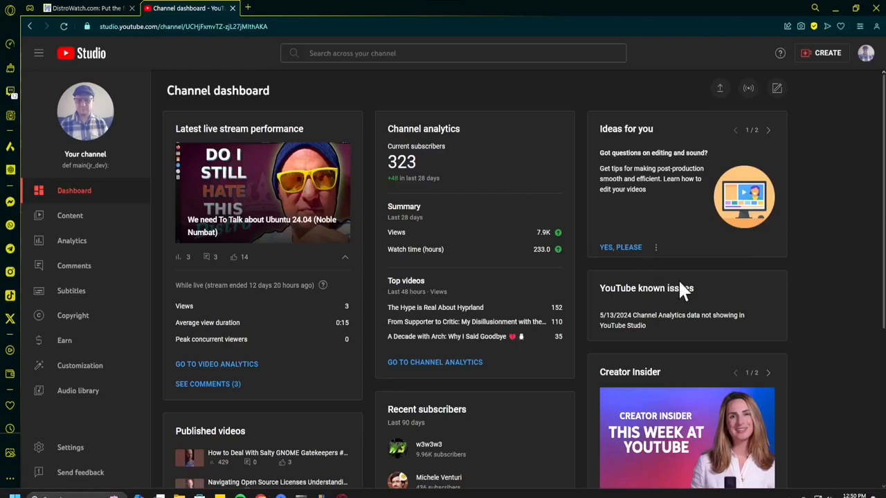
mouse_move(683, 286)
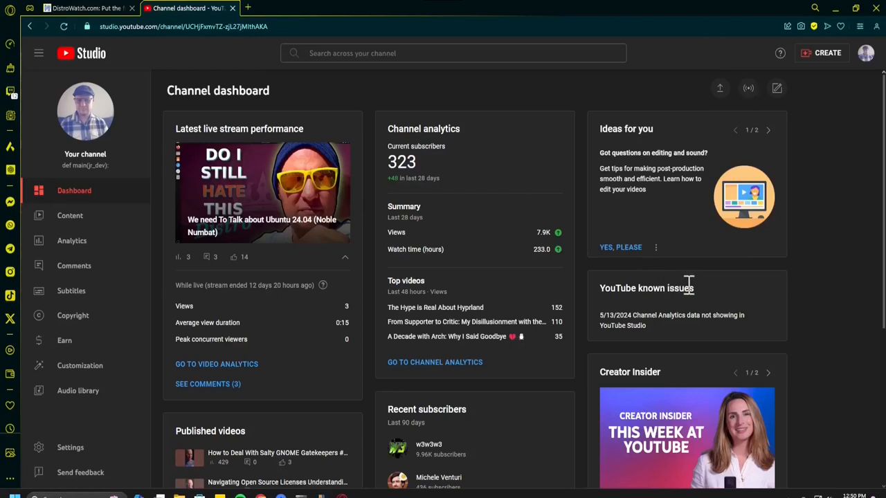